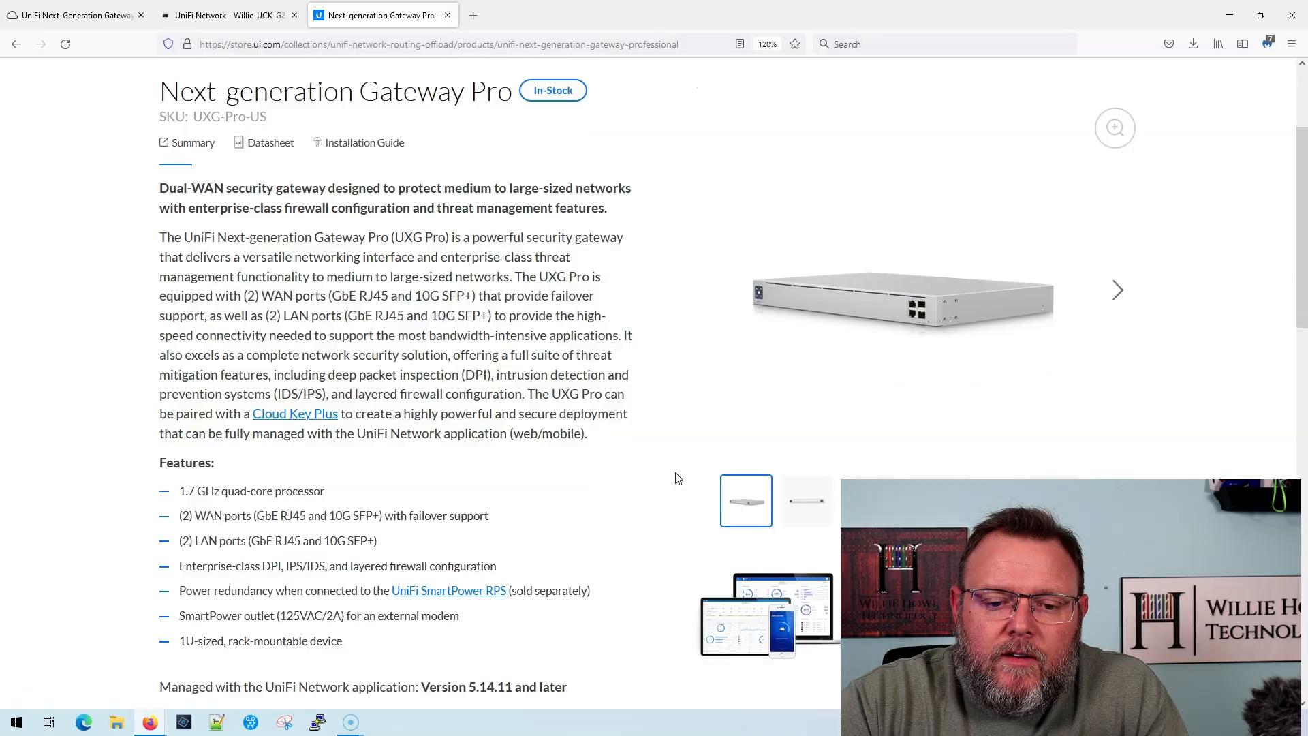
Step: Expand the Next-generation Gateway Pro's Product Summary specifications in the Ubiquiti Store
{"action": "scroll", "scroll_direction": "down", "scroll_amount": 3}
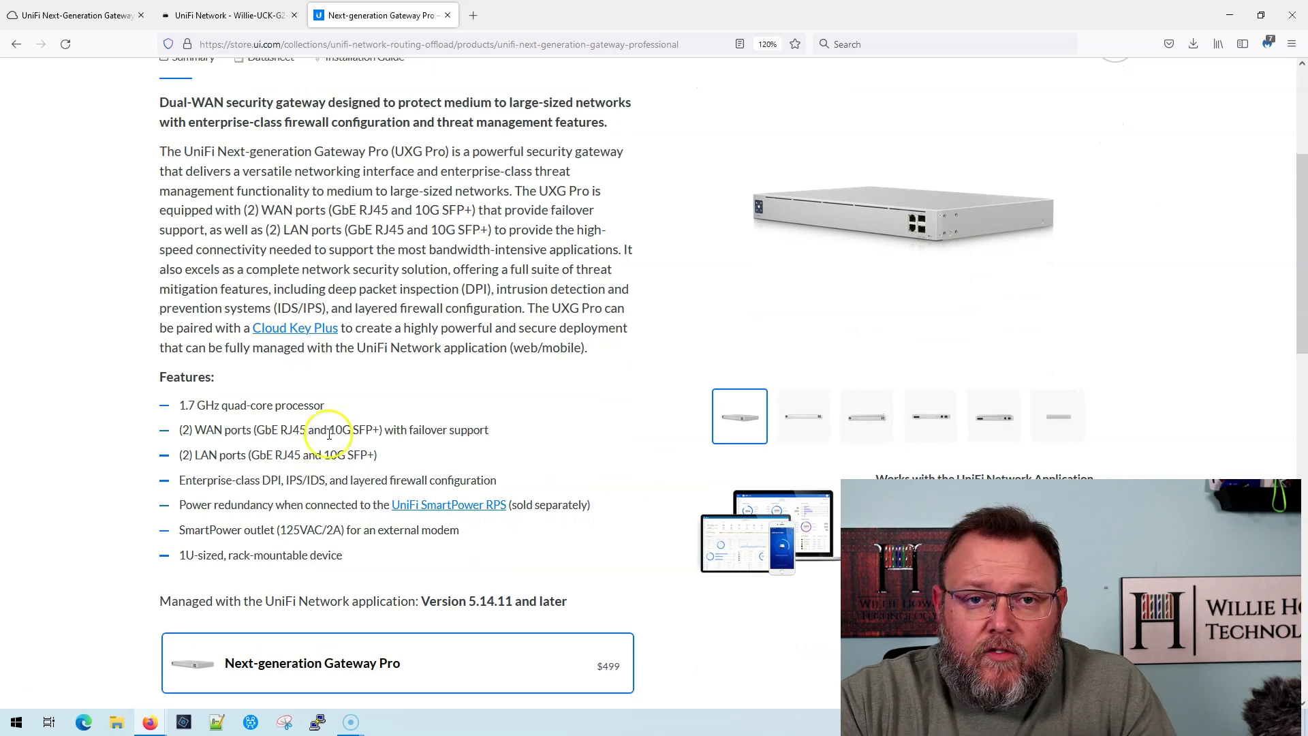
{"action": "mouse_move", "coordinate": [353, 244]}
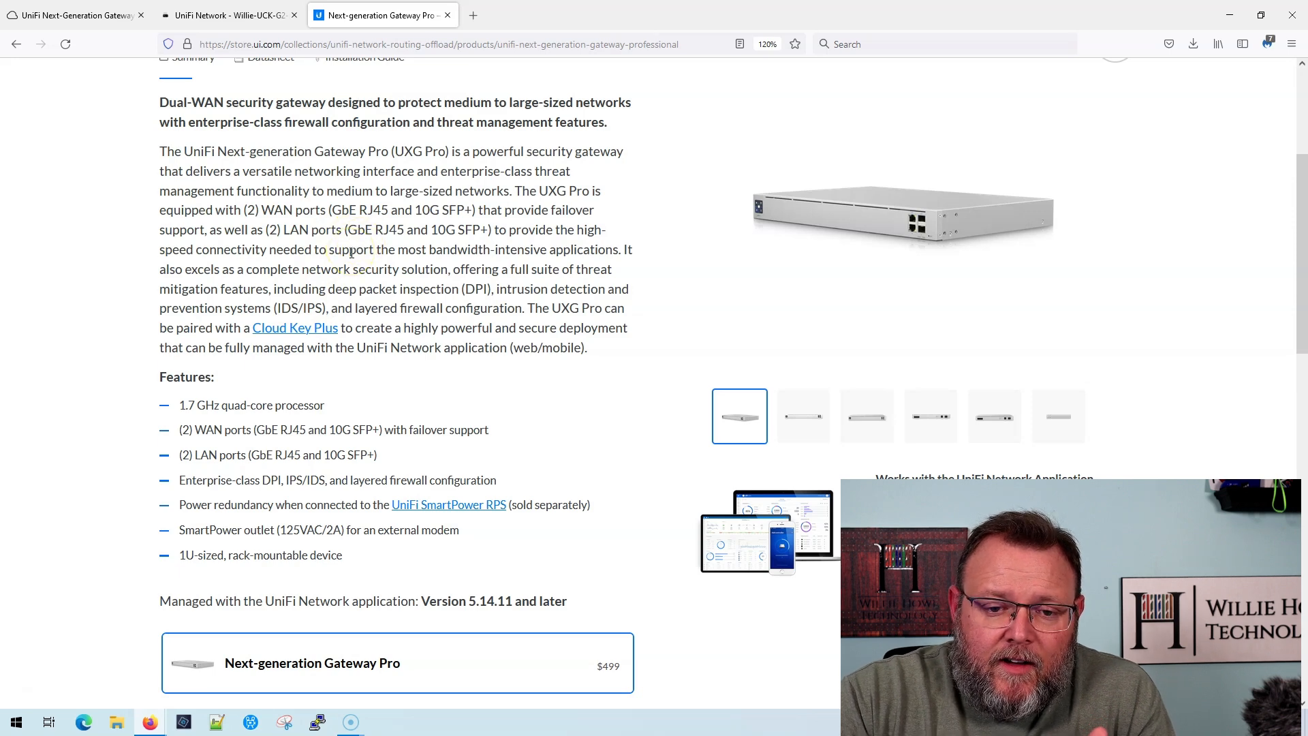
{"action": "scroll", "scroll_direction": "down", "scroll_amount": 3}
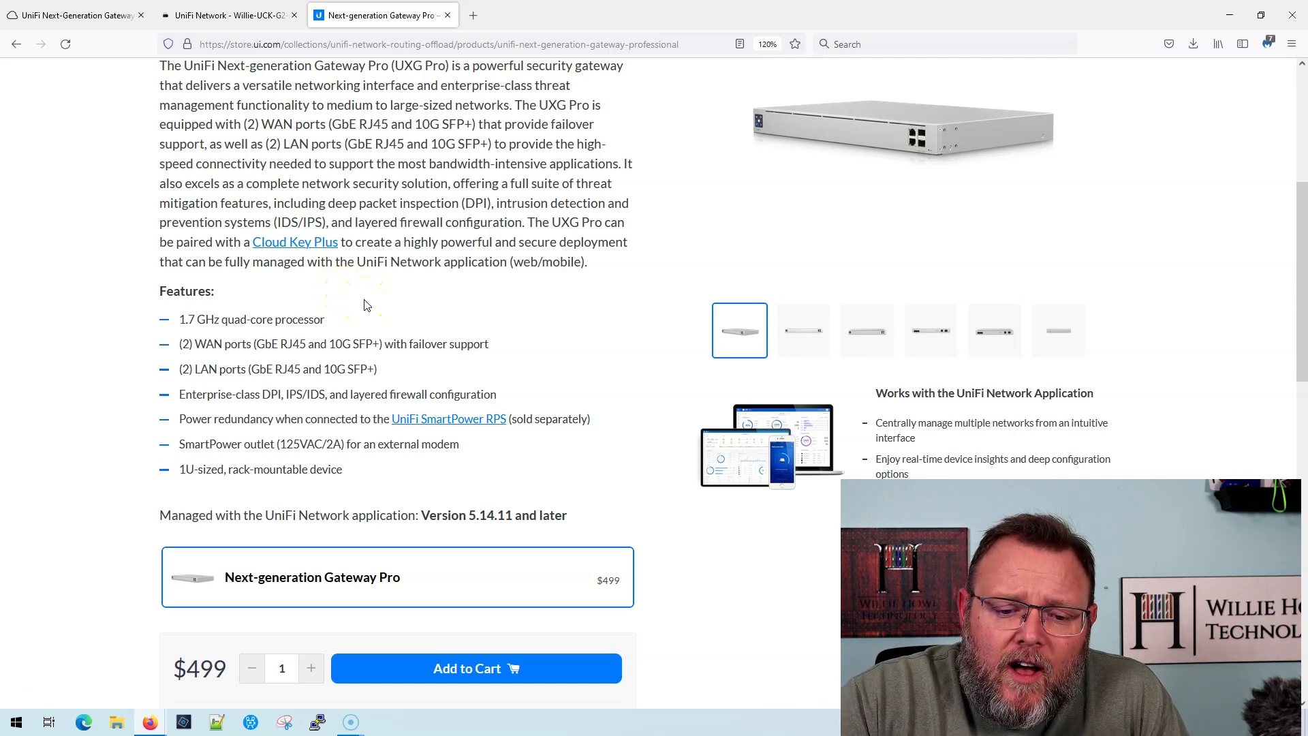
{"action": "scroll", "scroll_direction": "down", "scroll_amount": 3}
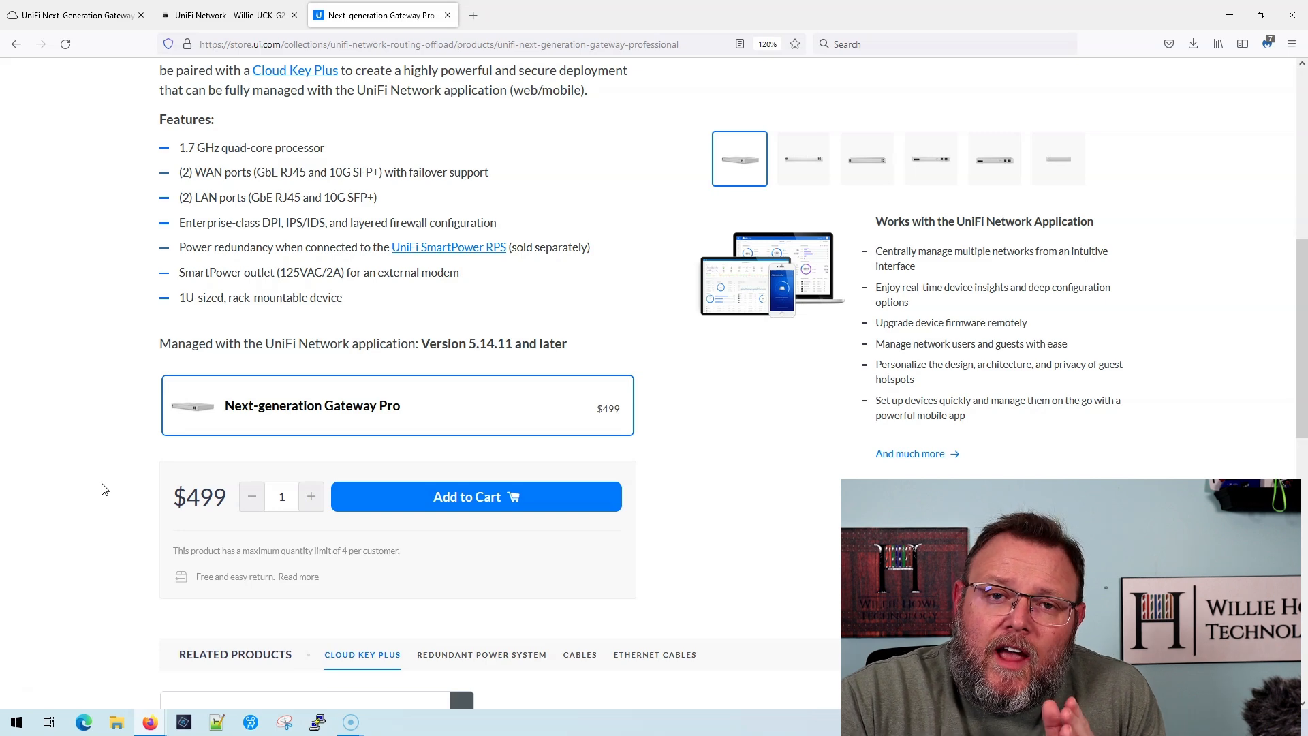
{"action": "scroll", "scroll_direction": "down", "scroll_amount": 3}
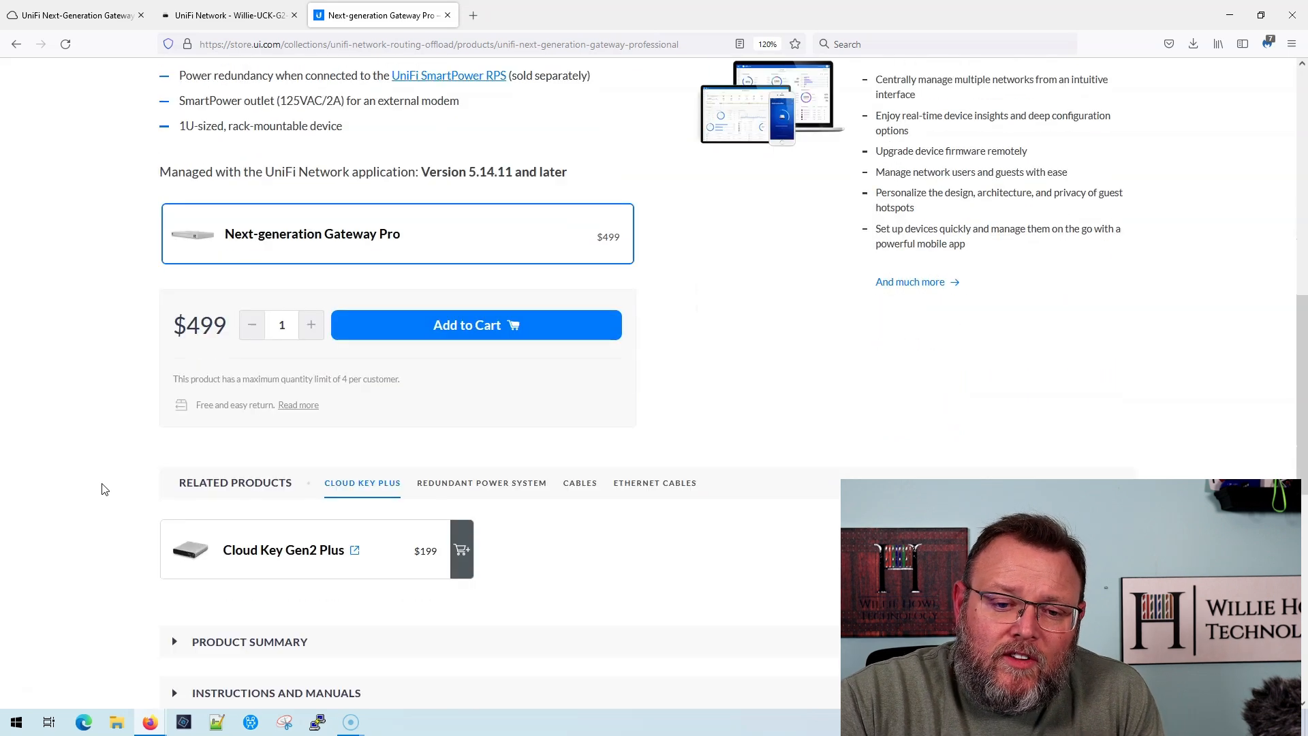
{"action": "left_click", "coordinate": [234, 470]}
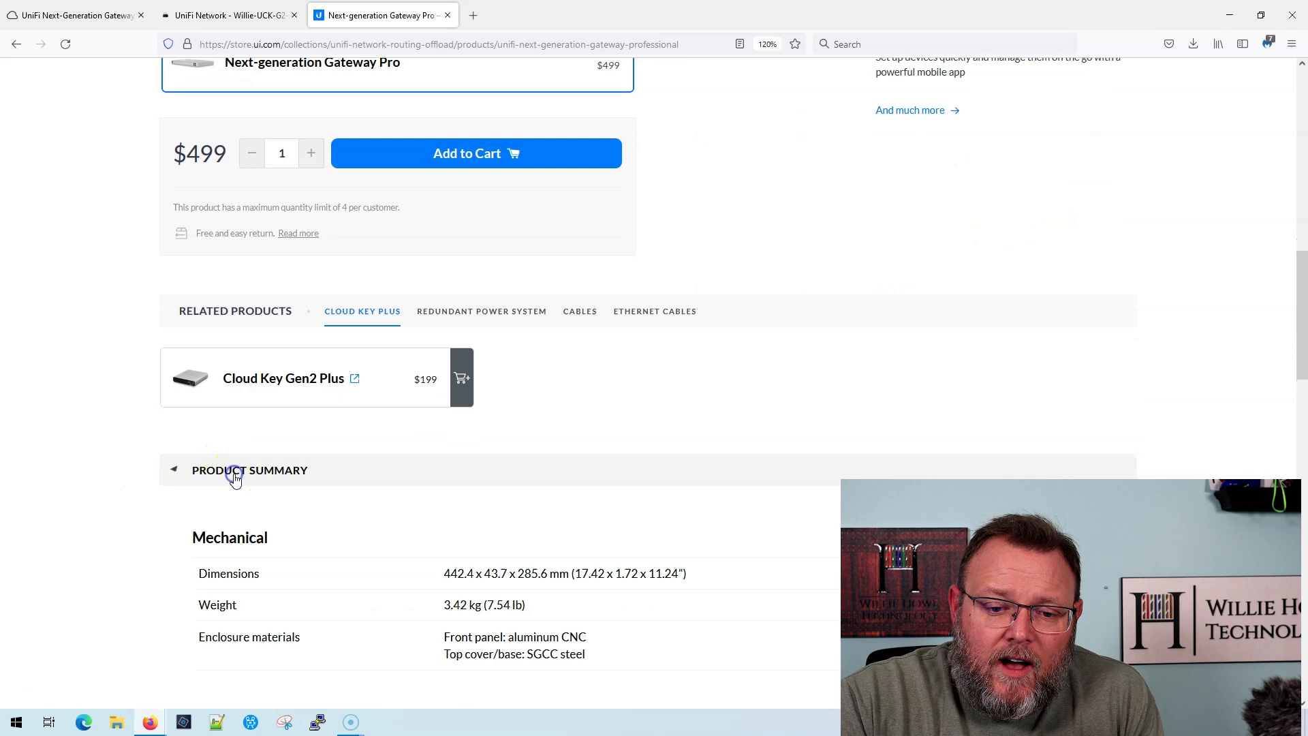
Step: Review the Mechanical, Hardware, Power and LEDs specification tables
{"action": "scroll", "scroll_direction": "down", "scroll_amount": 3}
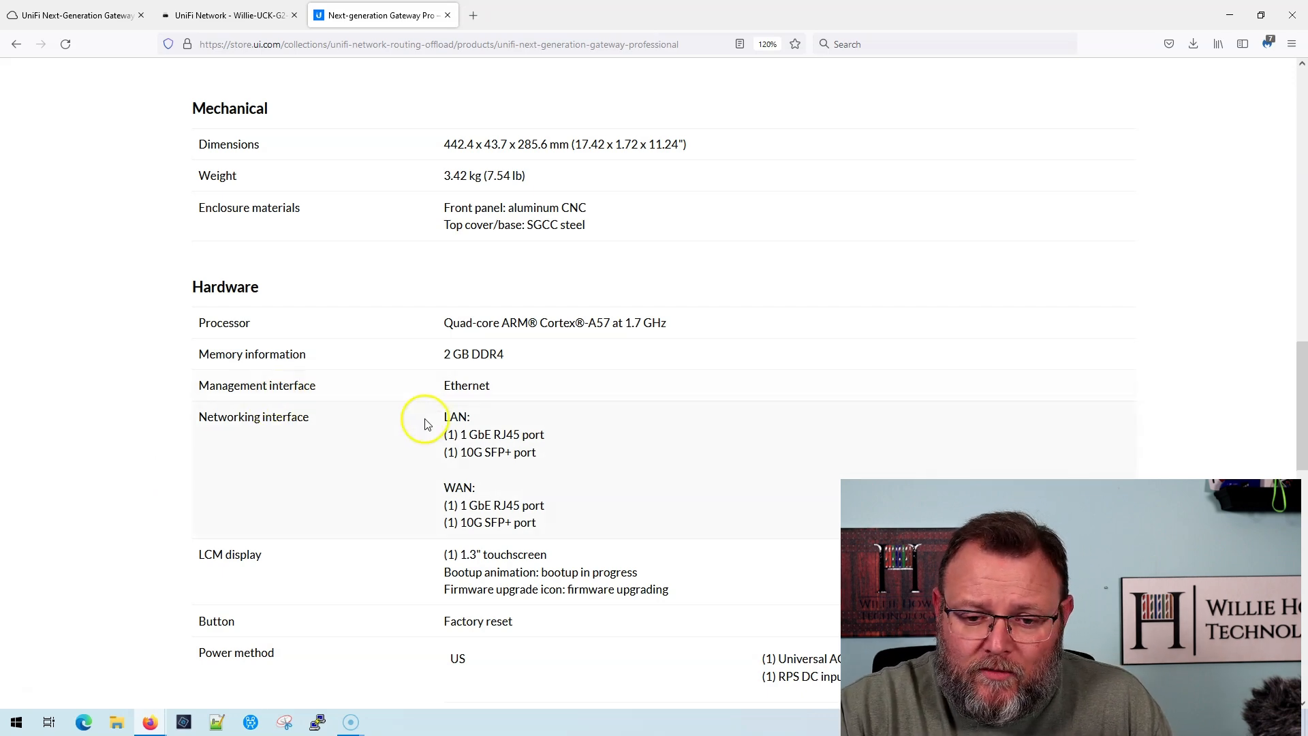
{"action": "scroll", "scroll_direction": "down", "scroll_amount": 3}
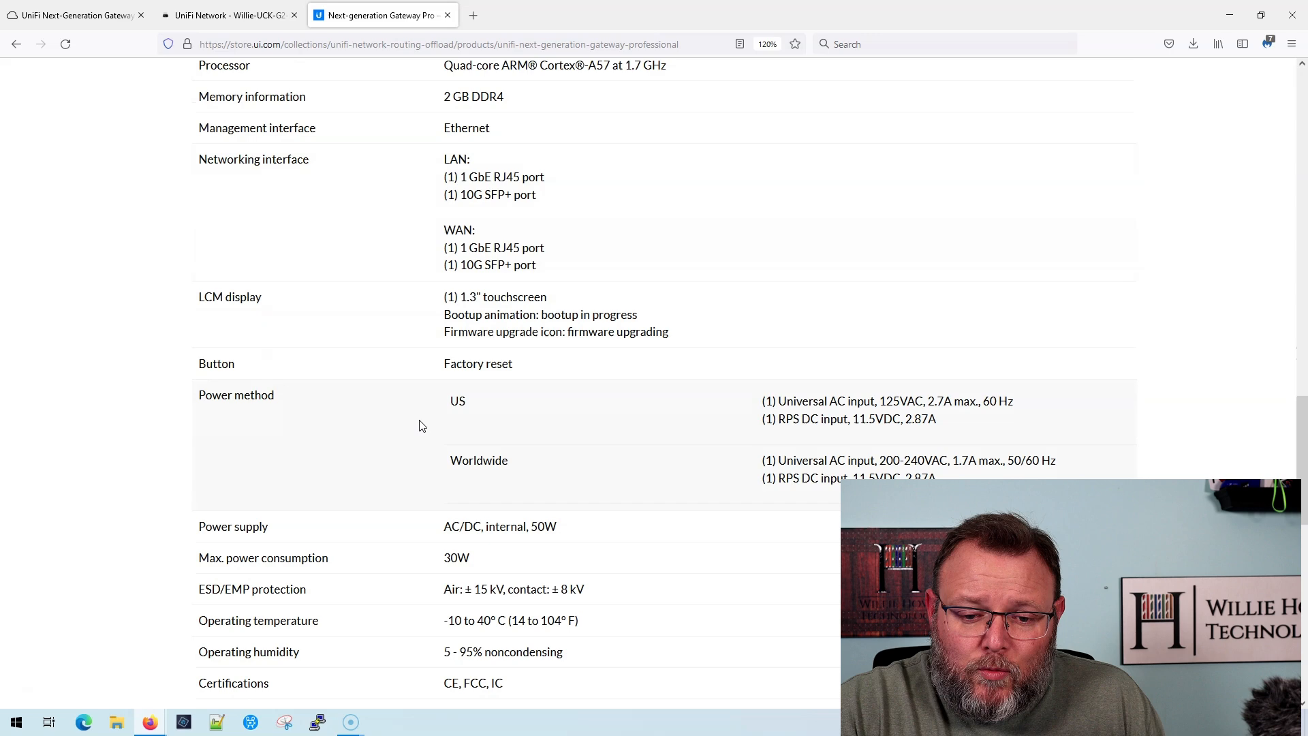
{"action": "scroll", "scroll_direction": "down", "scroll_amount": 3}
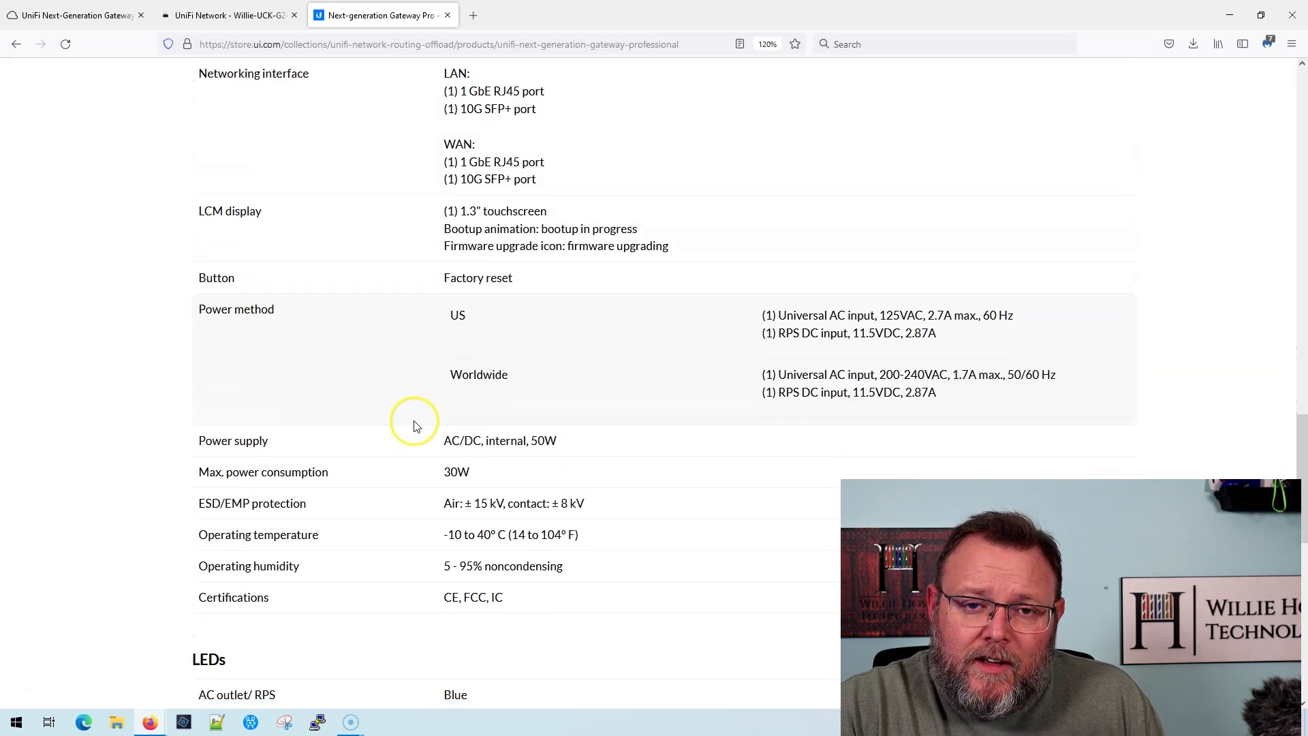
{"action": "scroll", "scroll_direction": "down", "scroll_amount": 3}
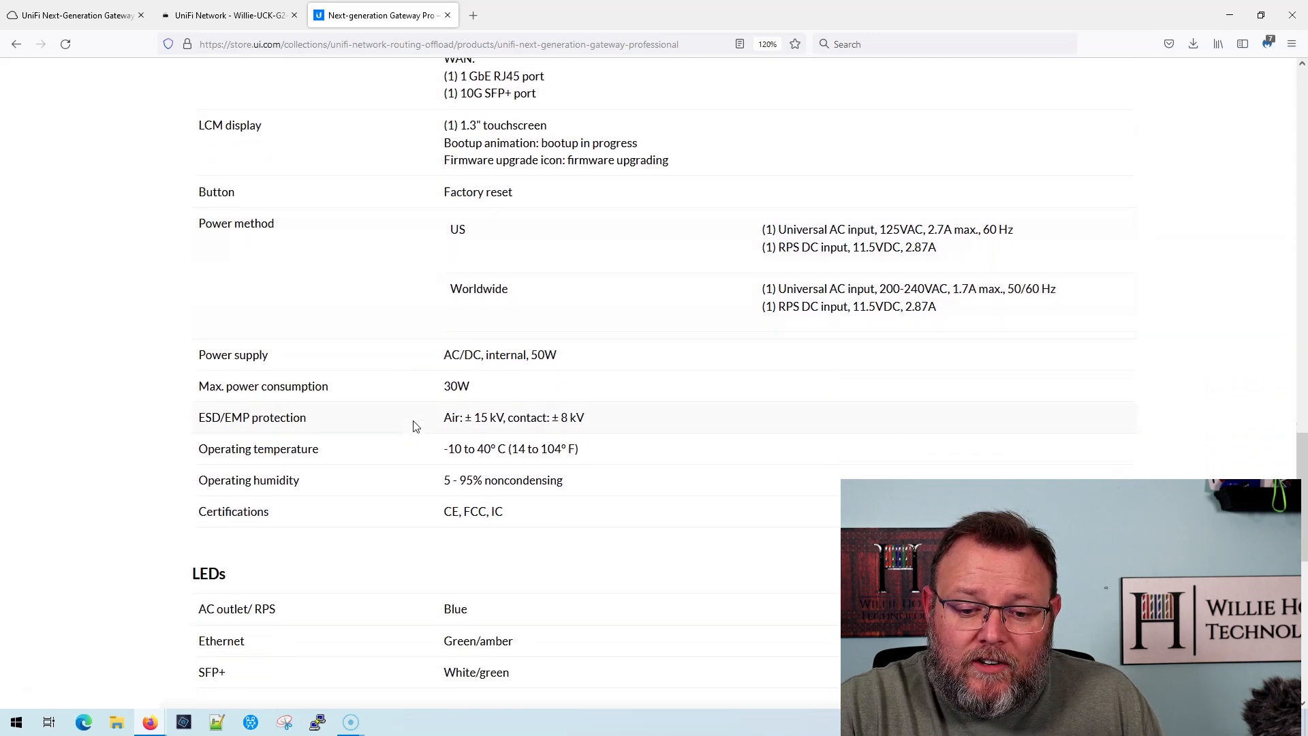
{"action": "mouse_move", "coordinate": [392, 427]}
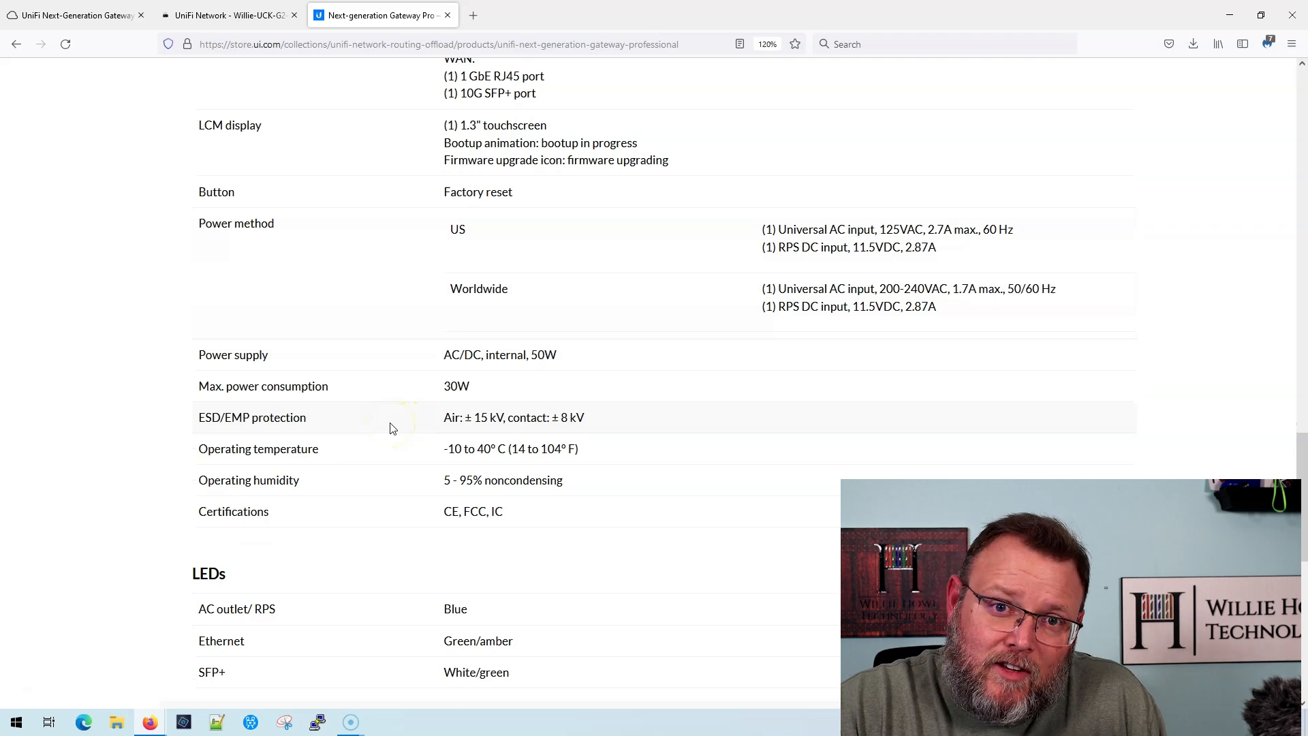
{"action": "scroll", "scroll_direction": "up", "scroll_amount": 3}
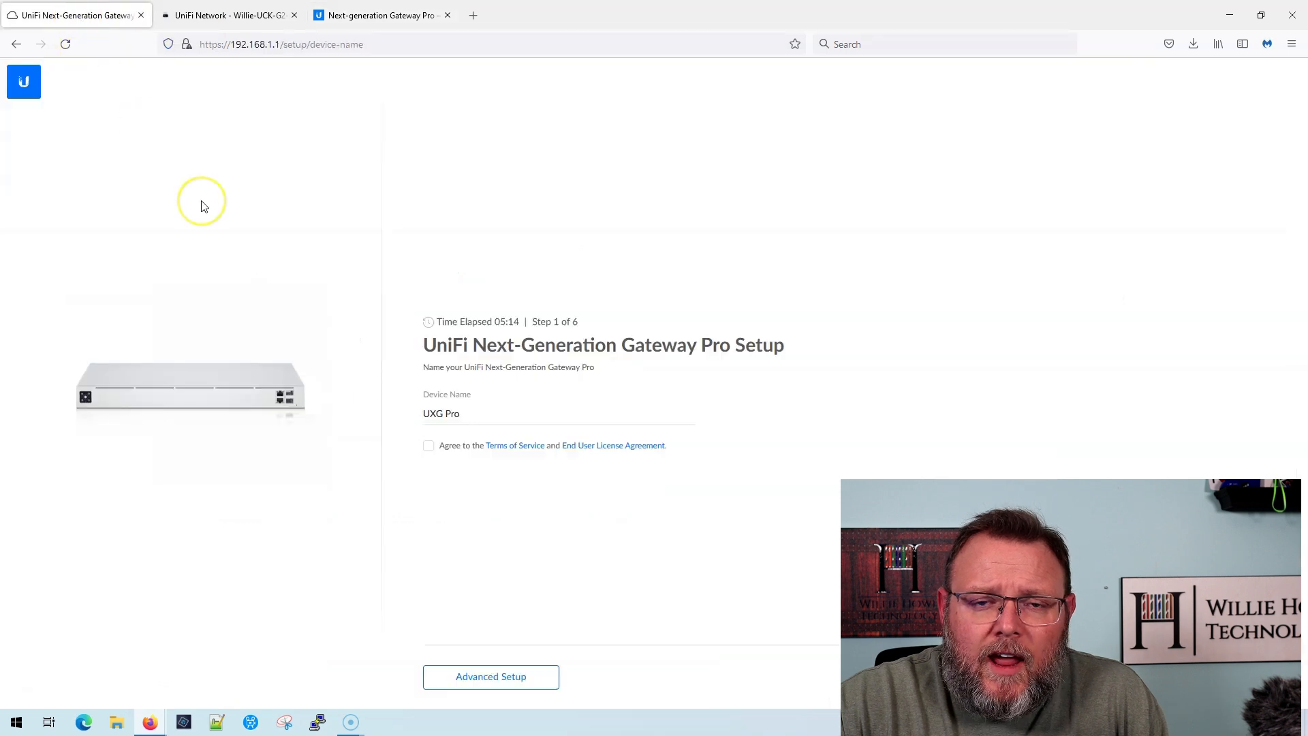
{"action": "mouse_move", "coordinate": [285, 237]}
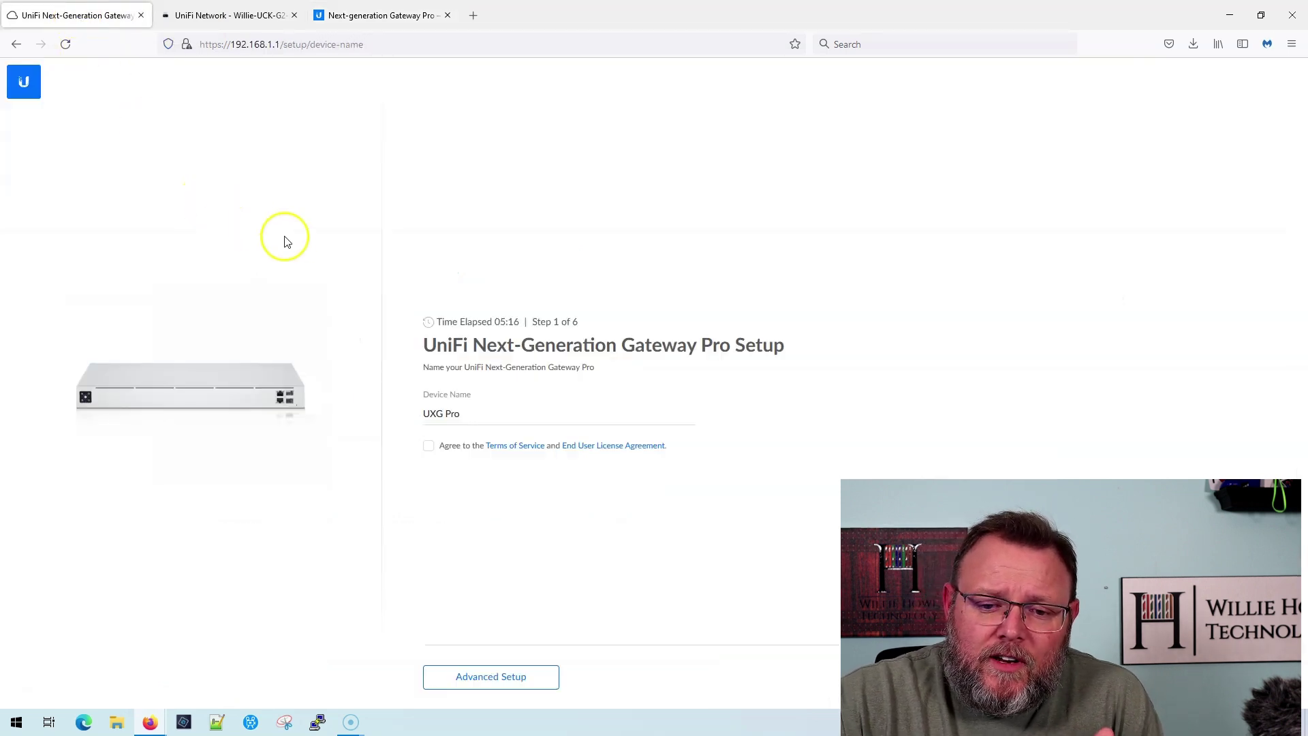
{"action": "mouse_move", "coordinate": [289, 287]}
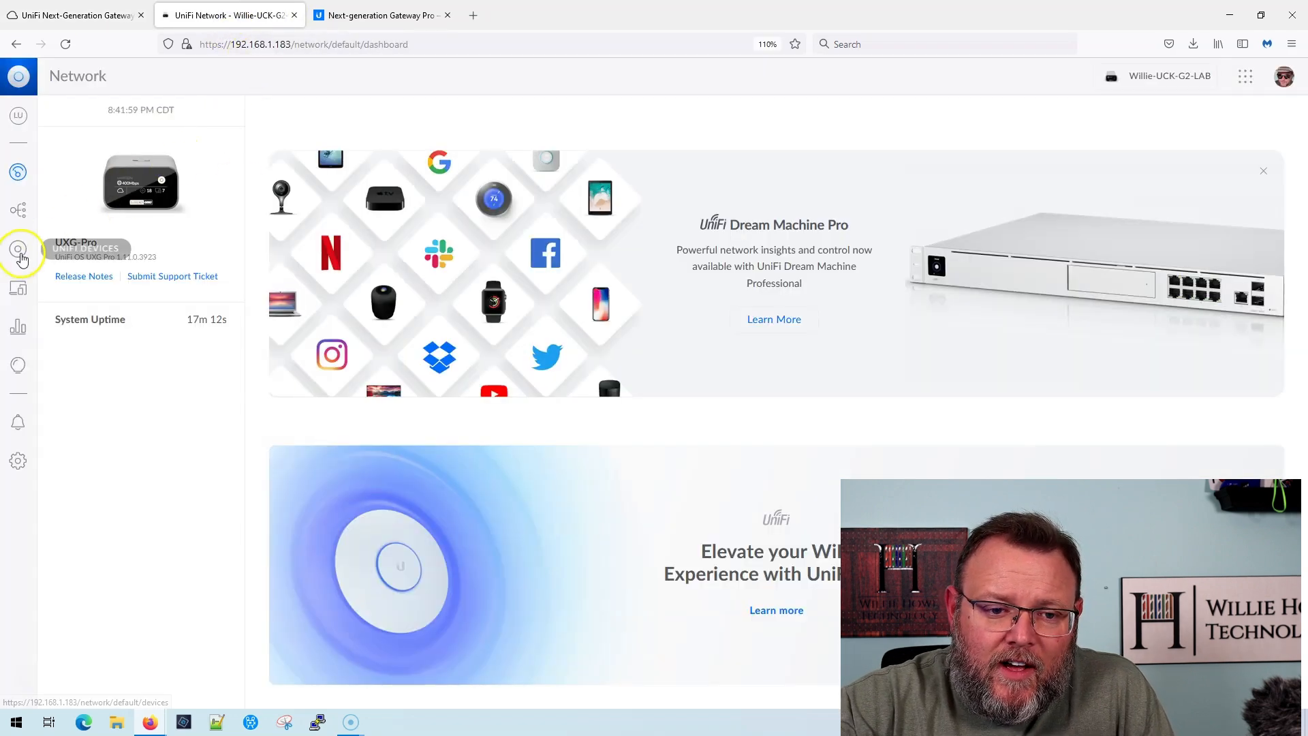
Step: Show the UniFi Devices list with gateway and switch pending adoption, checking the gateway setup page in between
{"action": "left_click", "coordinate": [19, 248]}
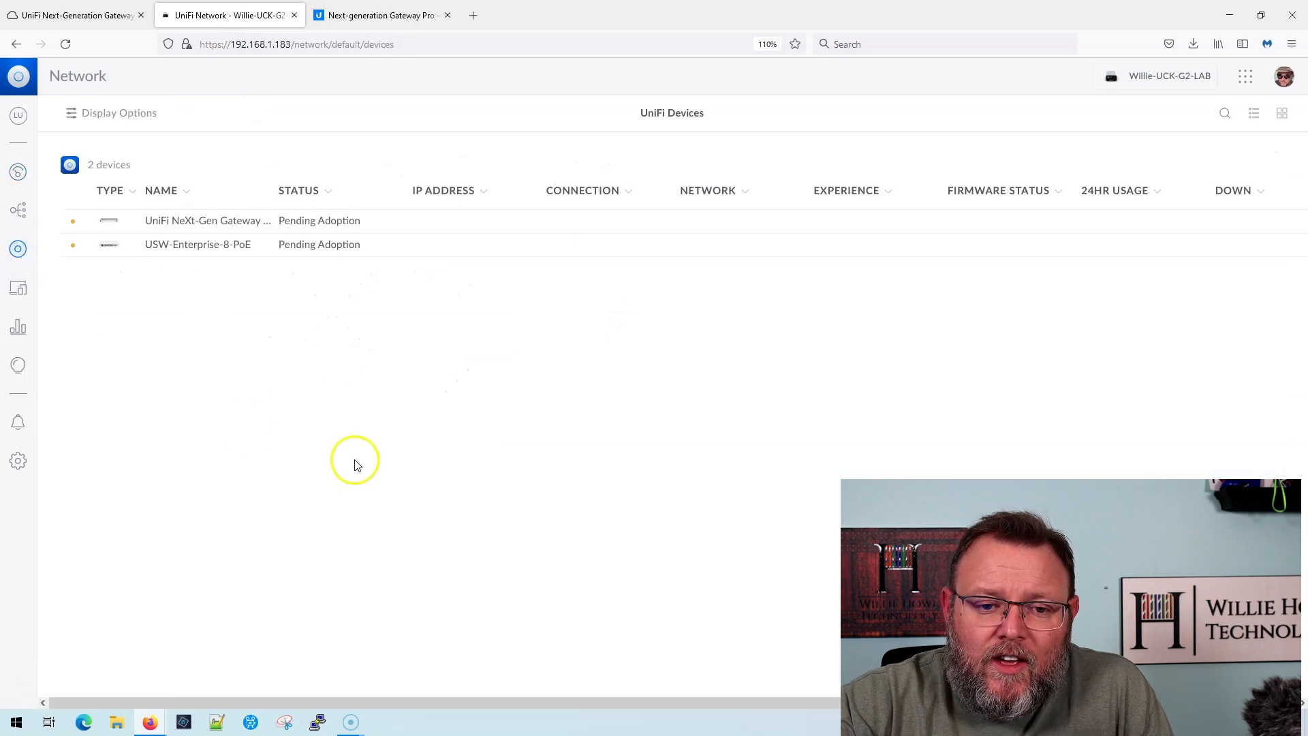
{"action": "mouse_move", "coordinate": [225, 227]}
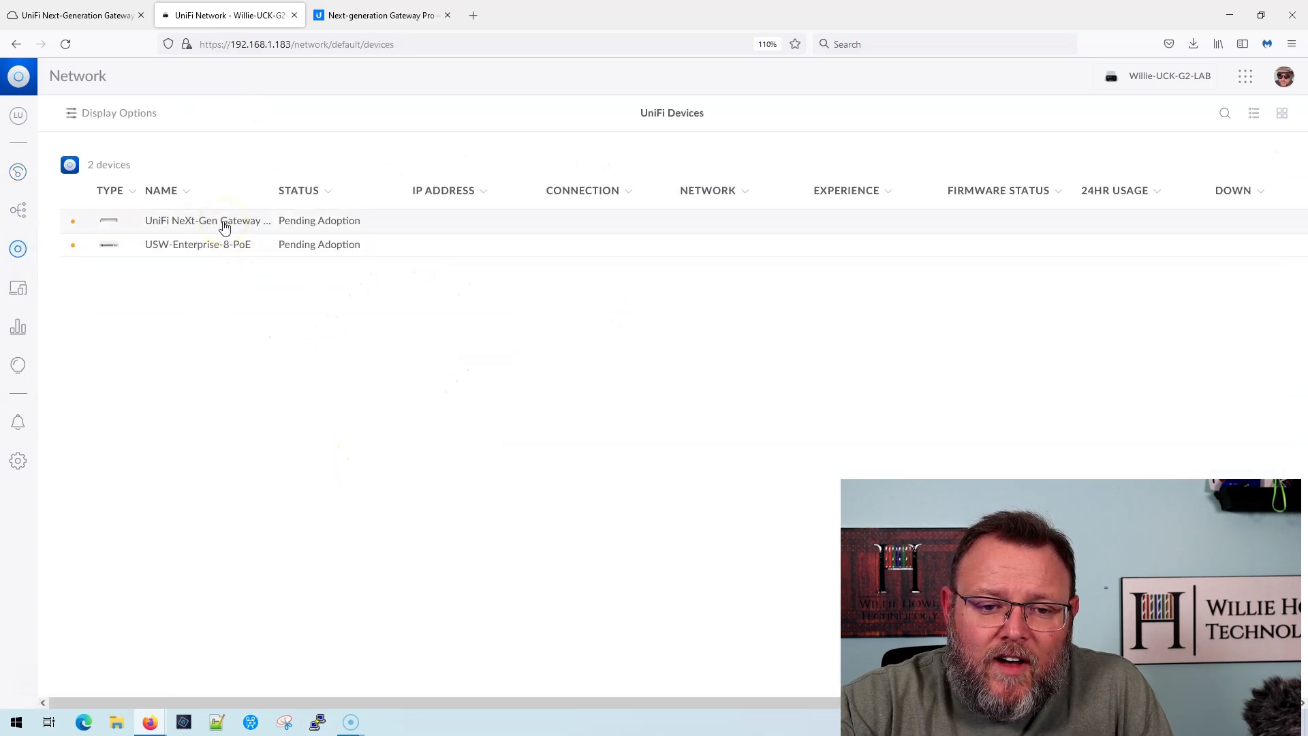
{"action": "mouse_move", "coordinate": [242, 307]}
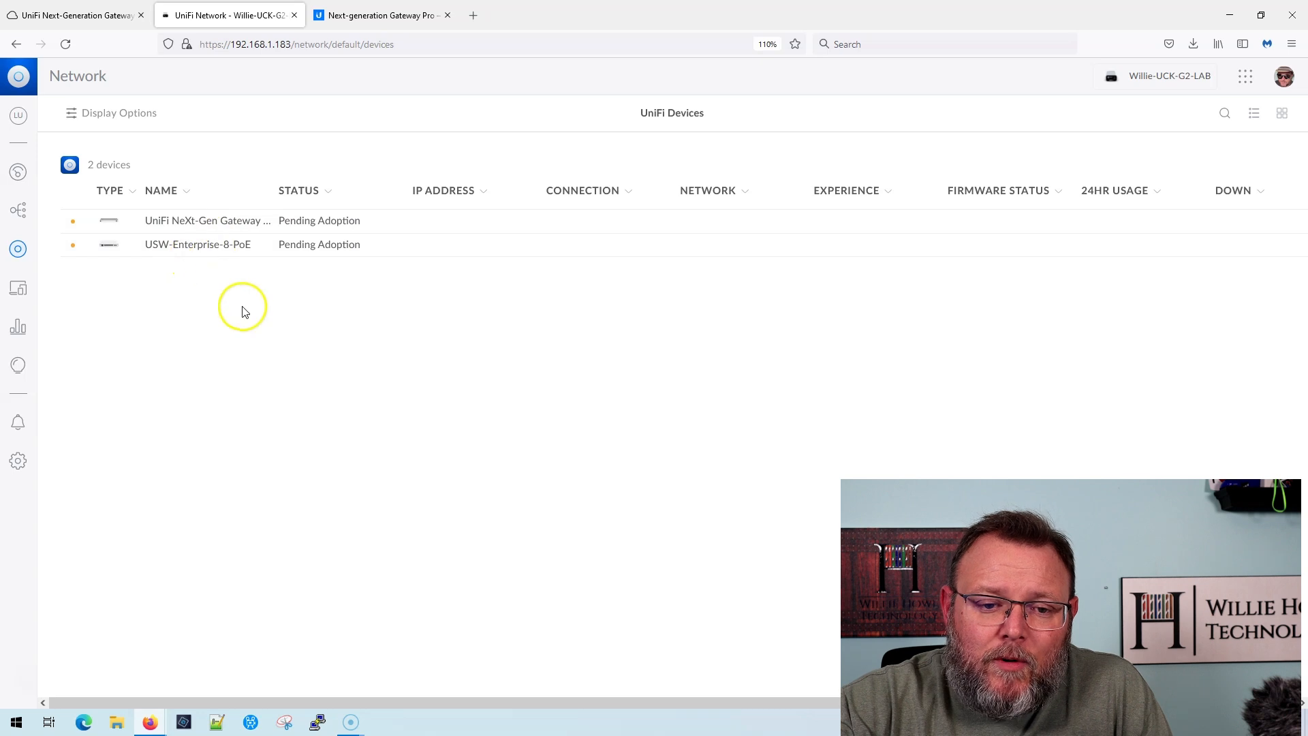
{"action": "mouse_move", "coordinate": [315, 281]}
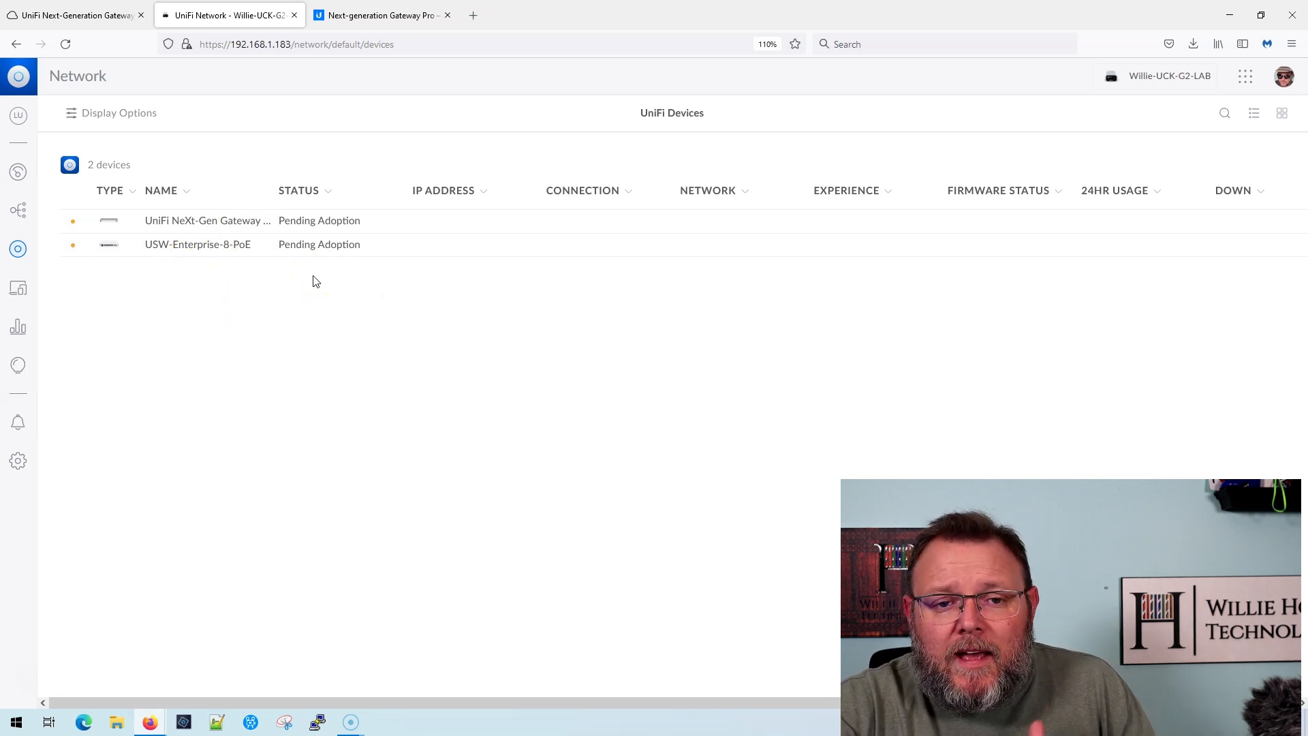
{"action": "left_click", "coordinate": [68, 14]}
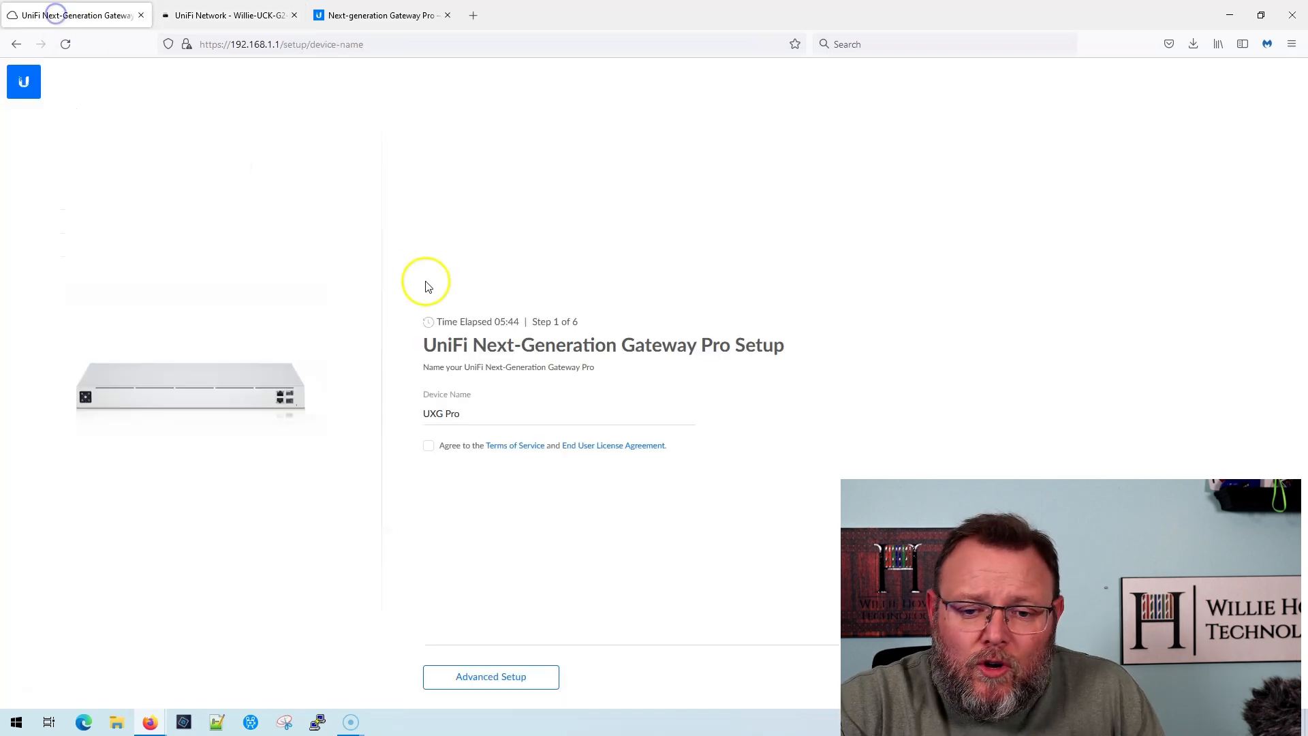
{"action": "mouse_move", "coordinate": [486, 360]}
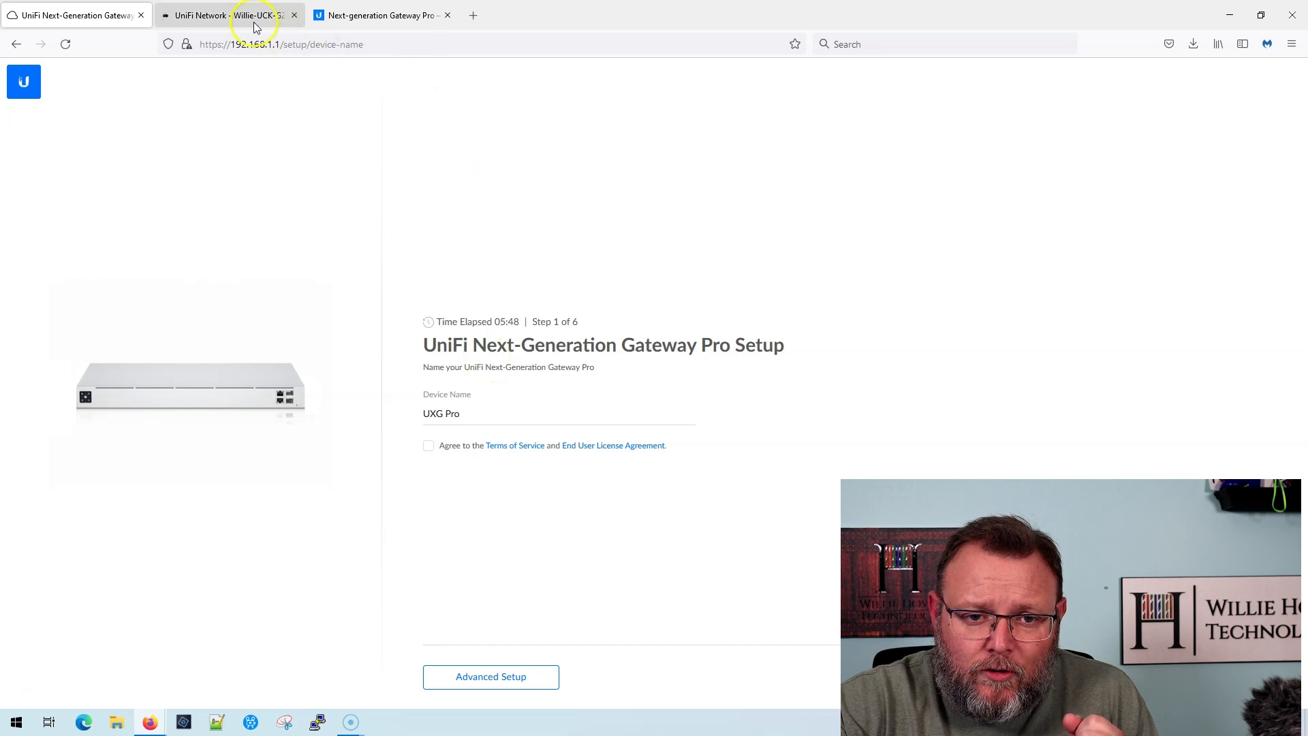
{"action": "left_click", "coordinate": [256, 15]}
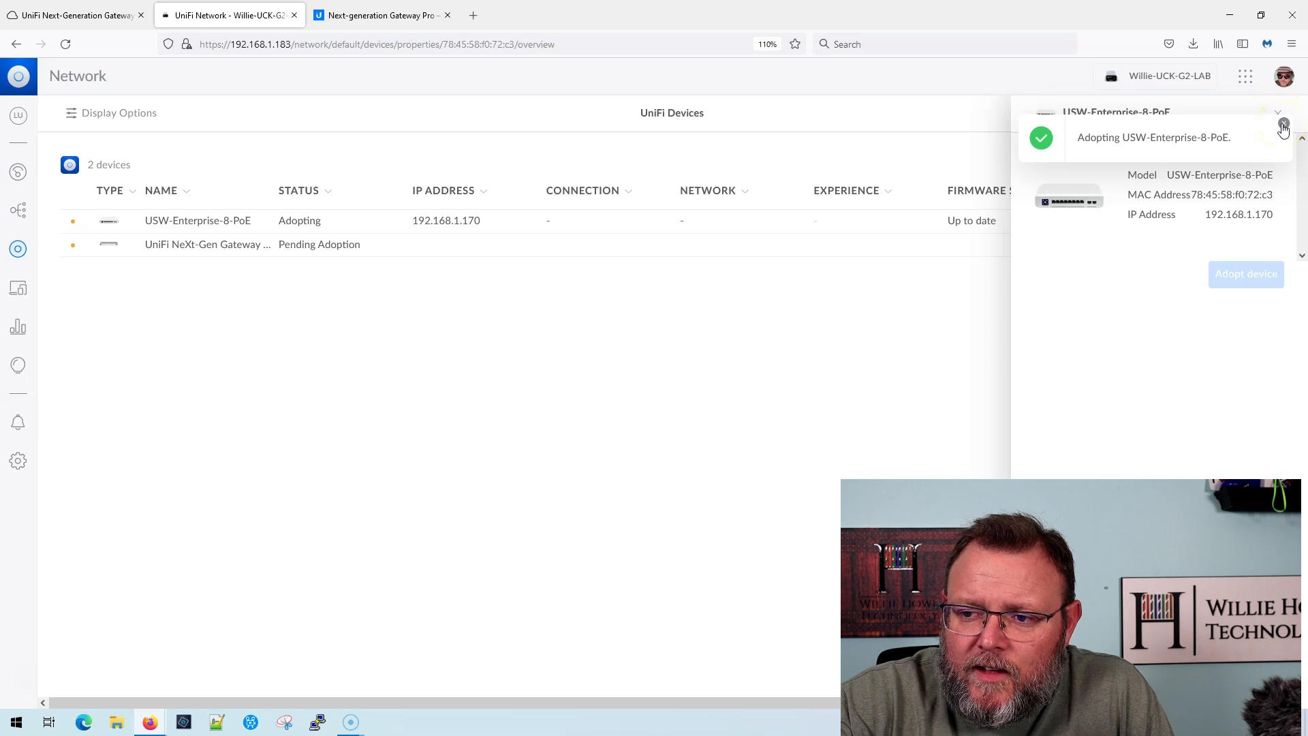
Step: Dismiss the USW-Enterprise-8-PoE adoption notification while it comes Online
{"action": "left_click", "coordinate": [1282, 129]}
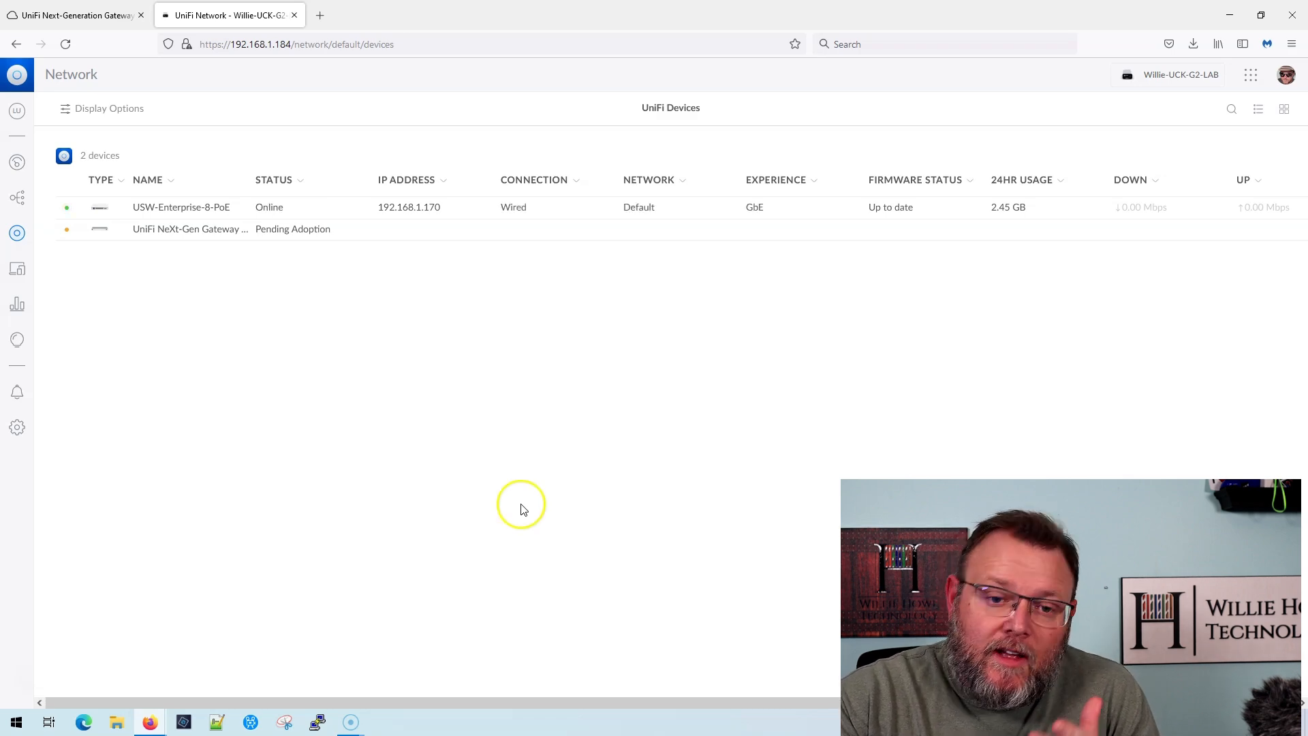
{"action": "mouse_move", "coordinate": [234, 205]}
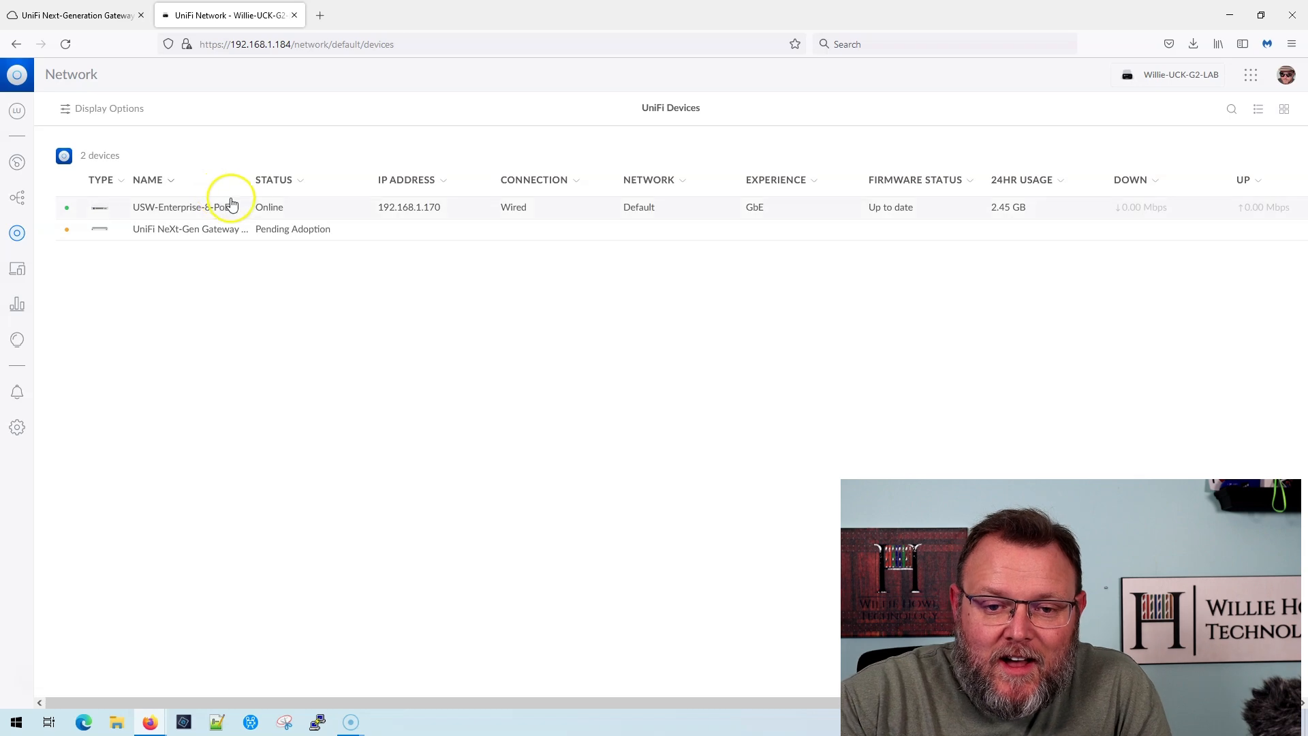
{"action": "mouse_move", "coordinate": [175, 243]}
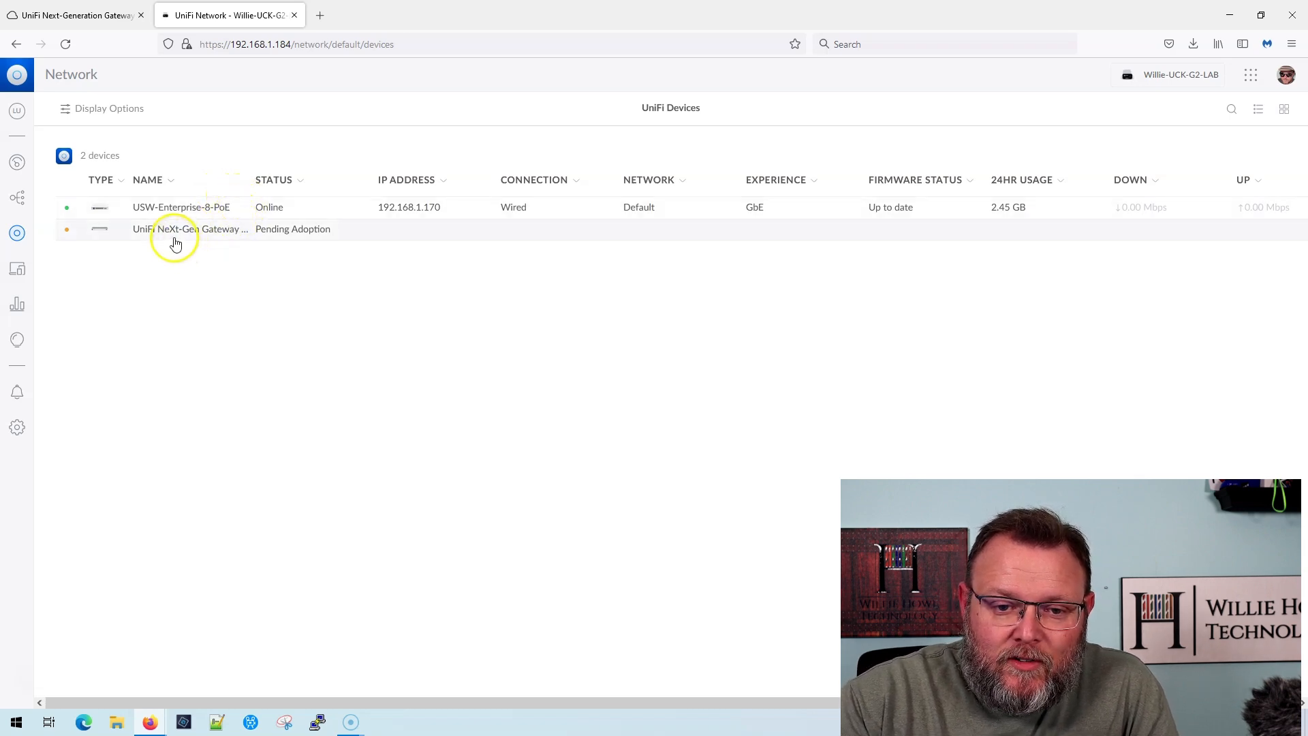
Step: Adopt the pending UXG-Pro gateway so it comes Online at 192.168.1.1, then return to its setup wizard
{"action": "left_click", "coordinate": [175, 229]}
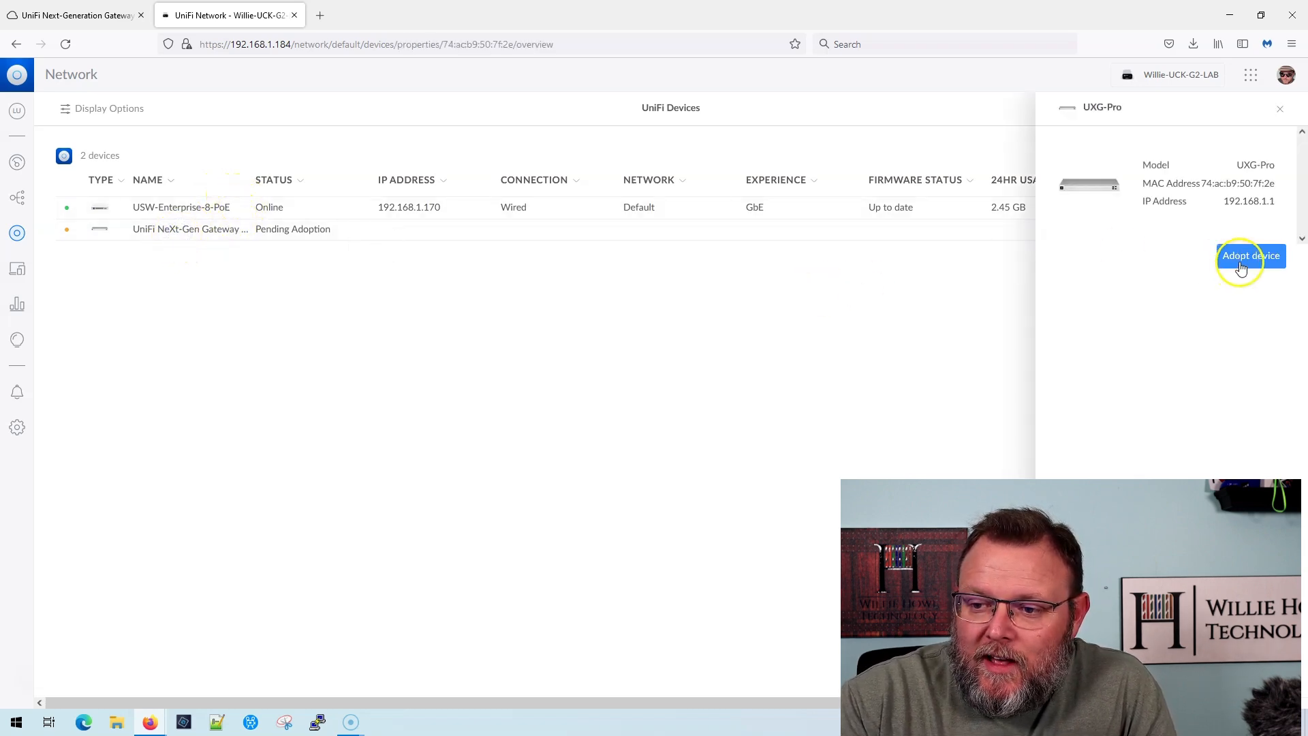
{"action": "left_click", "coordinate": [1251, 256]}
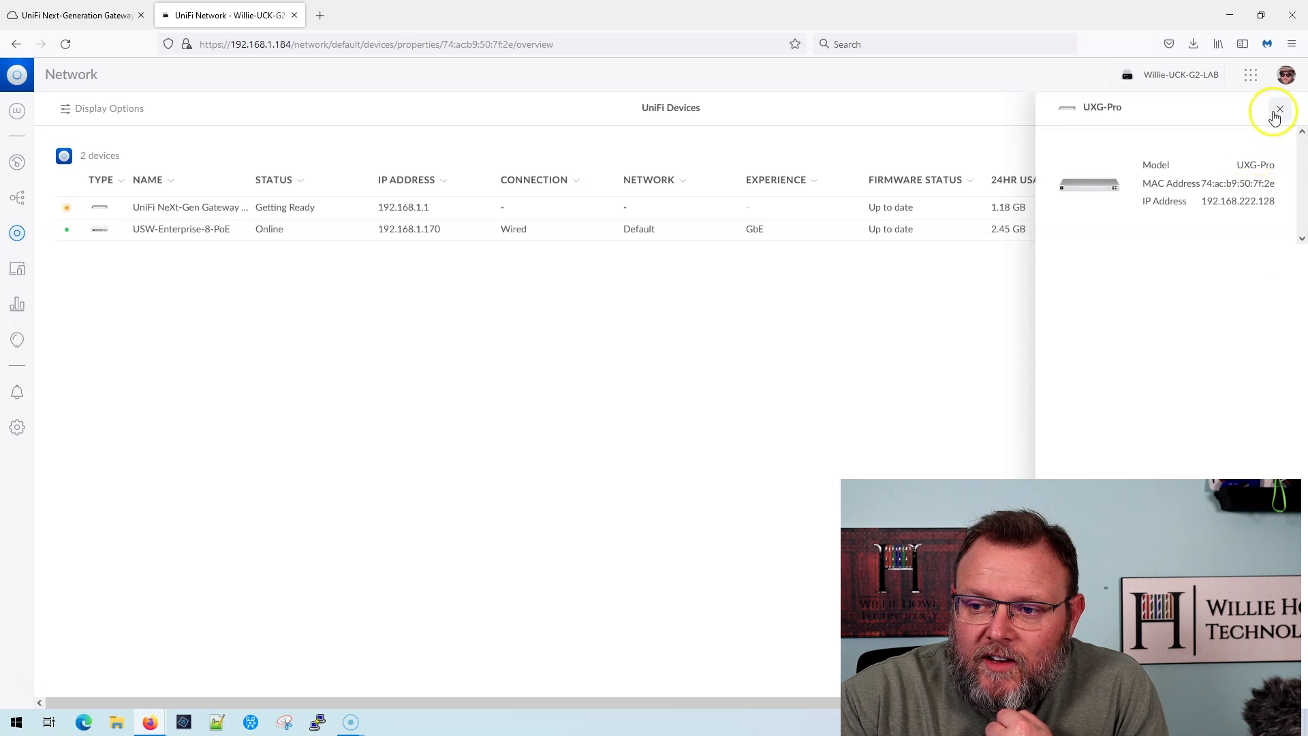
{"action": "left_click", "coordinate": [1279, 109]}
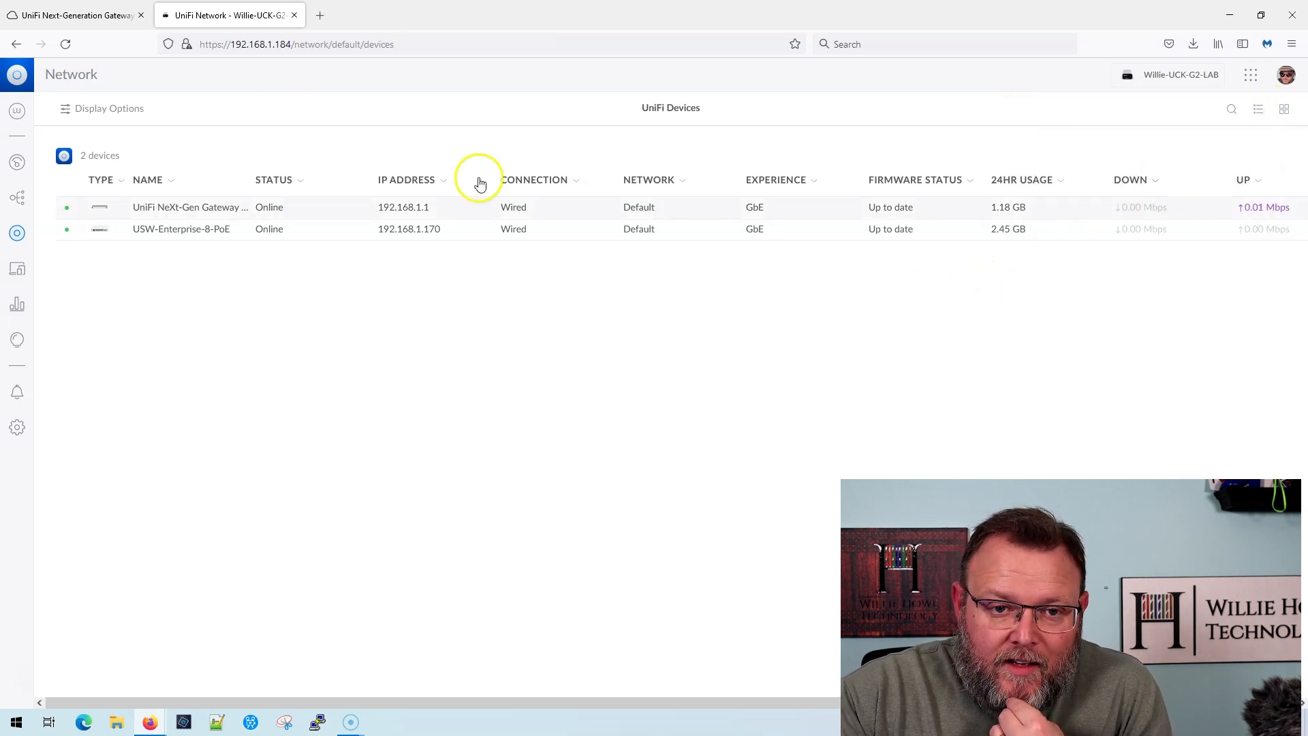
{"action": "mouse_move", "coordinate": [271, 282]}
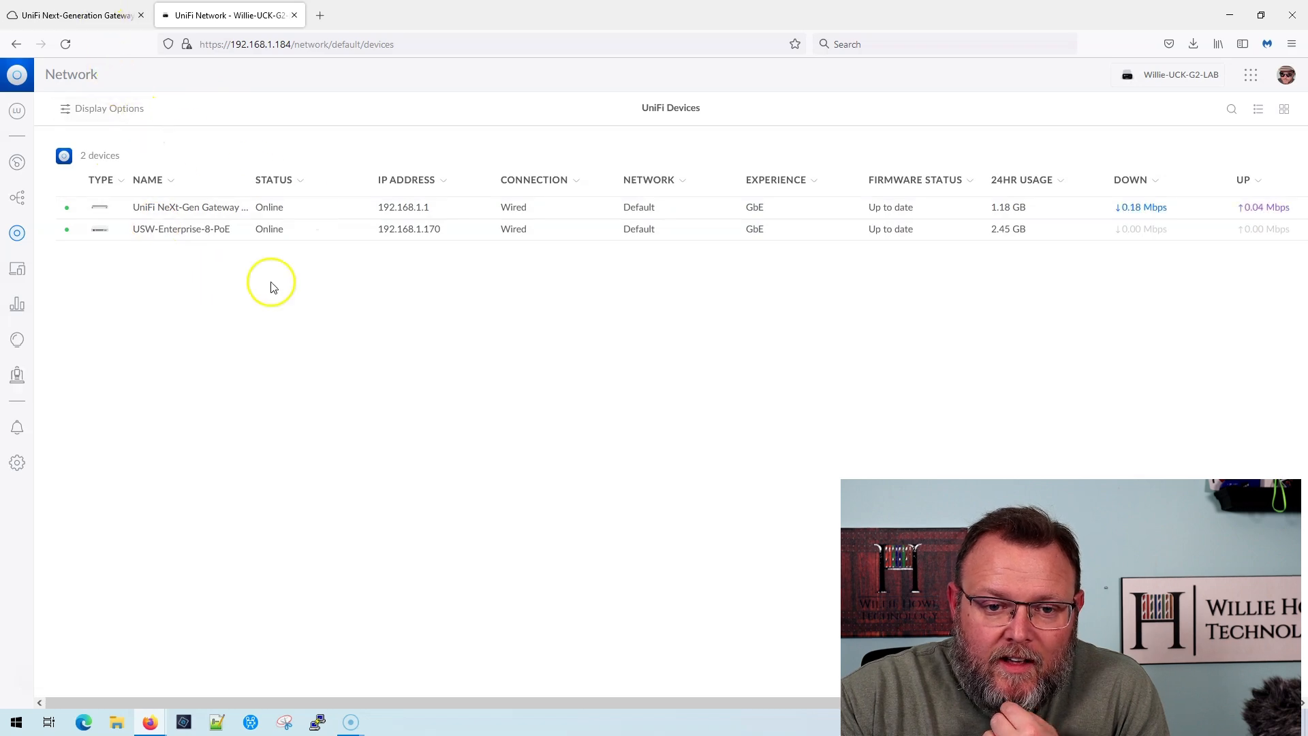
{"action": "left_click", "coordinate": [75, 15]}
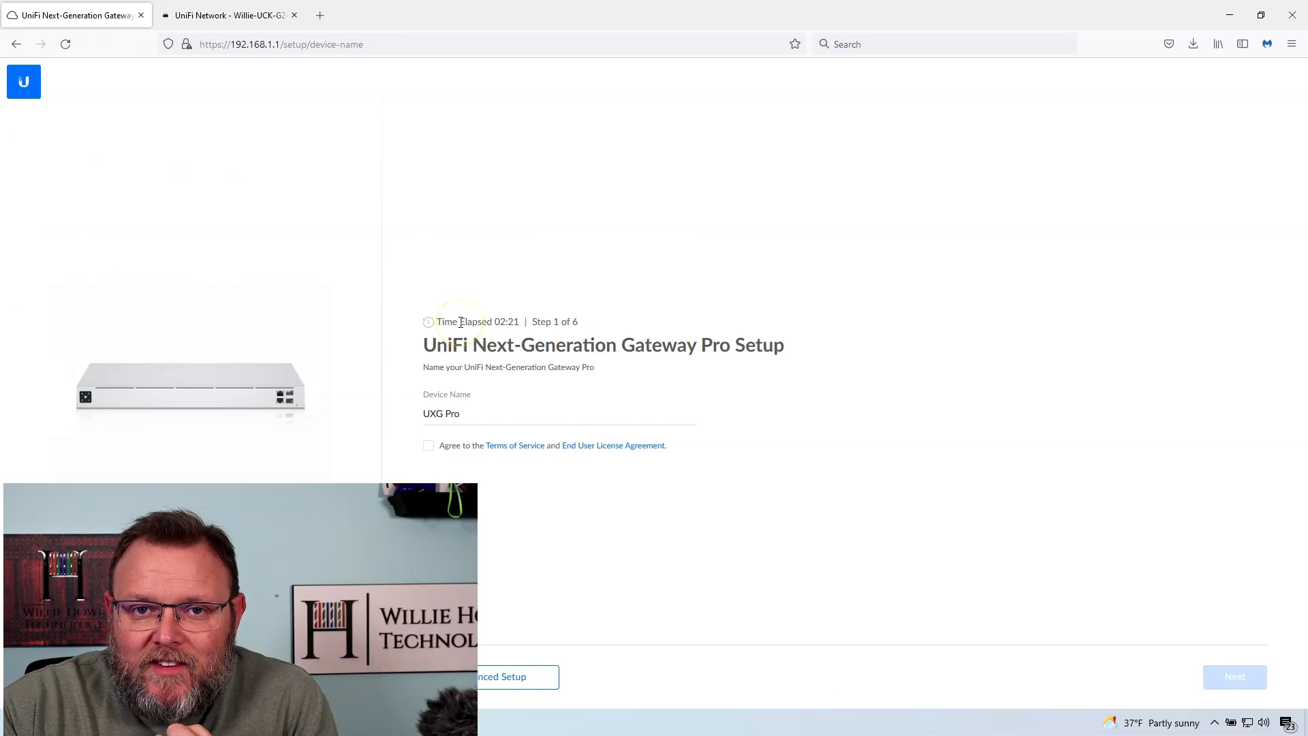
{"action": "mouse_move", "coordinate": [512, 546]}
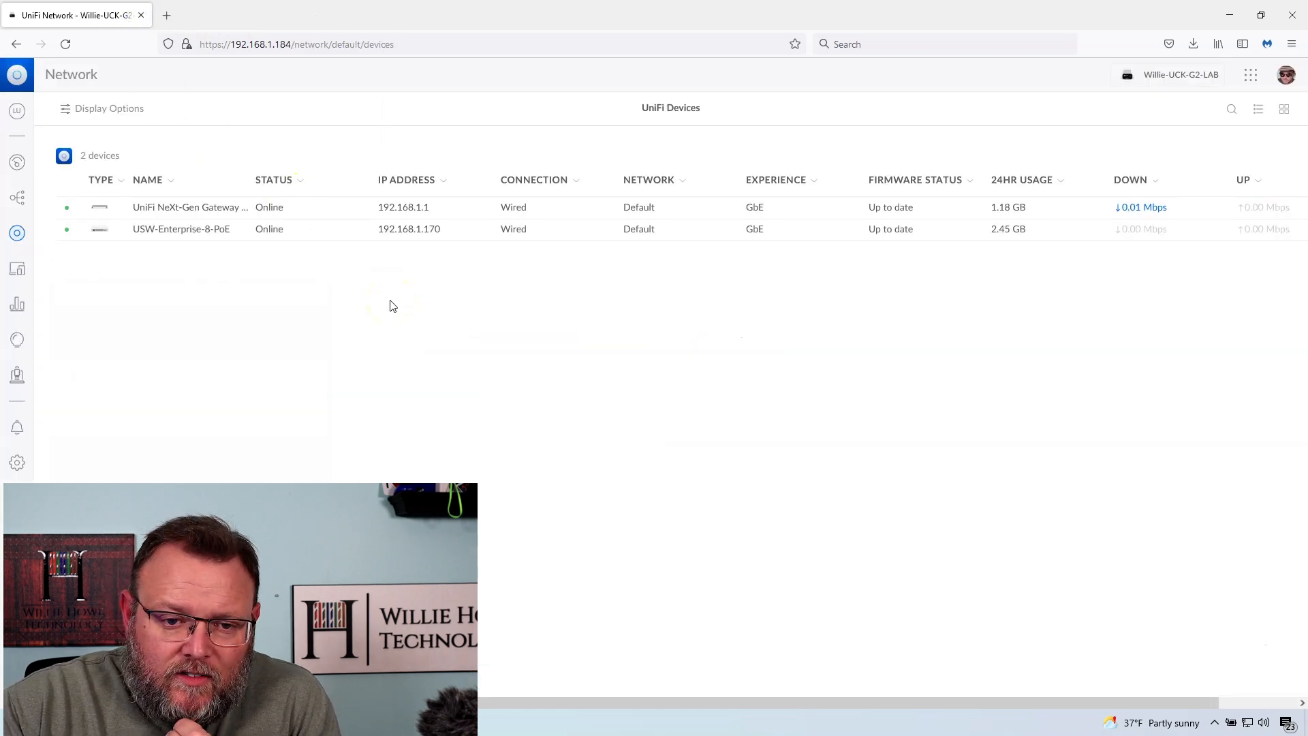
Step: Show the UXG-Pro's WAN info (192.168.222.128 via i3 Broadband), network details and CPU/memory Insights
{"action": "left_click", "coordinate": [188, 212]}
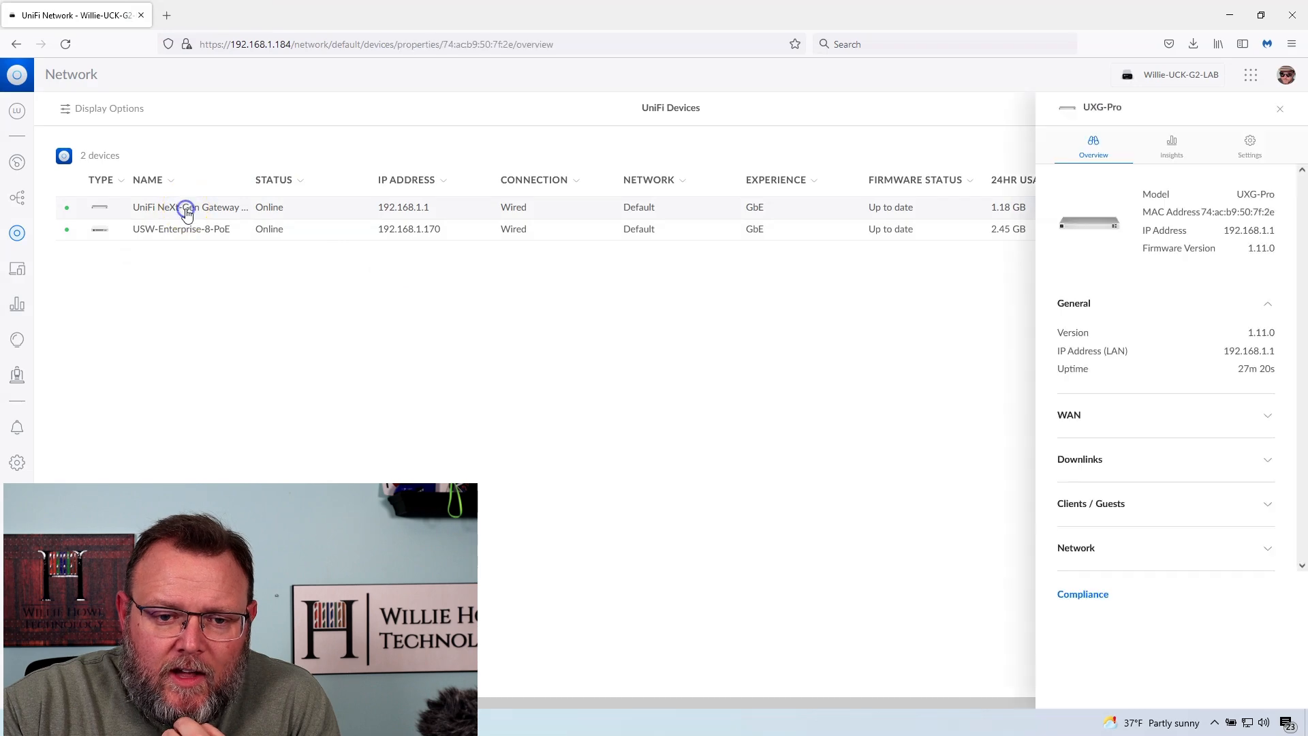
{"action": "mouse_move", "coordinate": [1161, 422]}
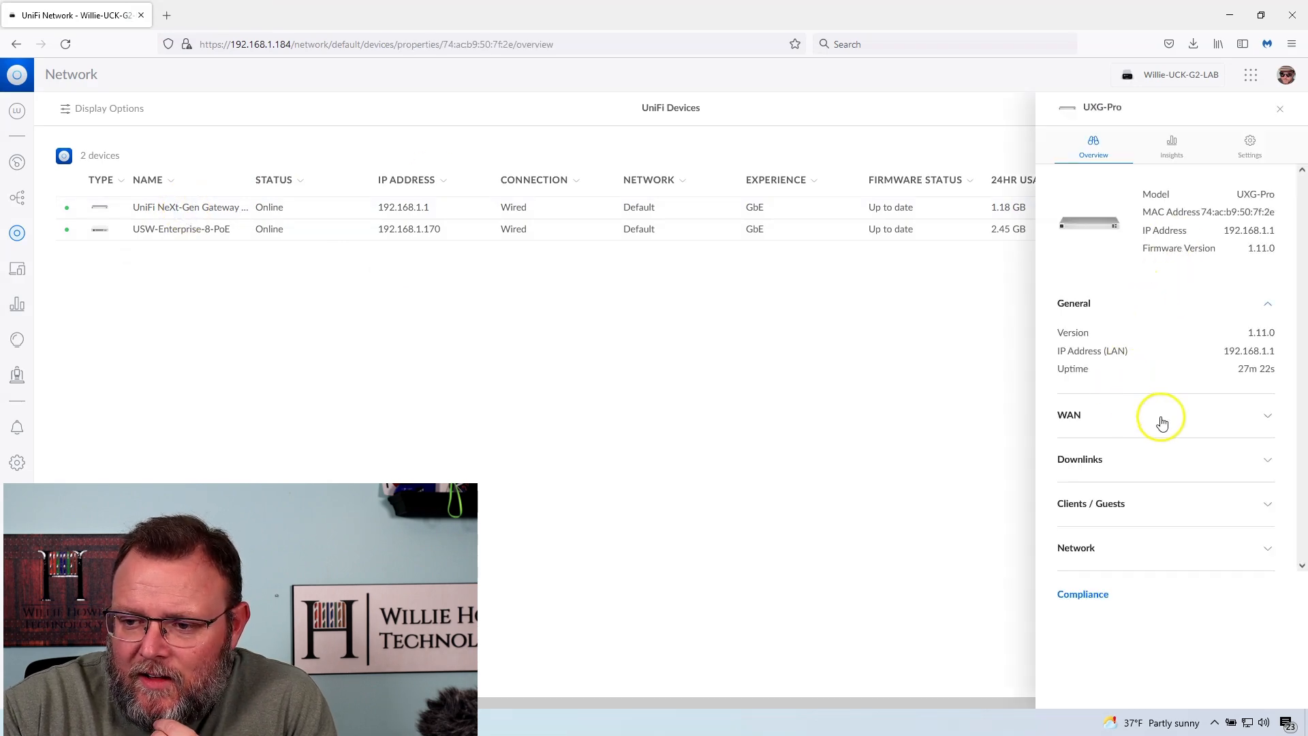
{"action": "left_click", "coordinate": [1164, 414]}
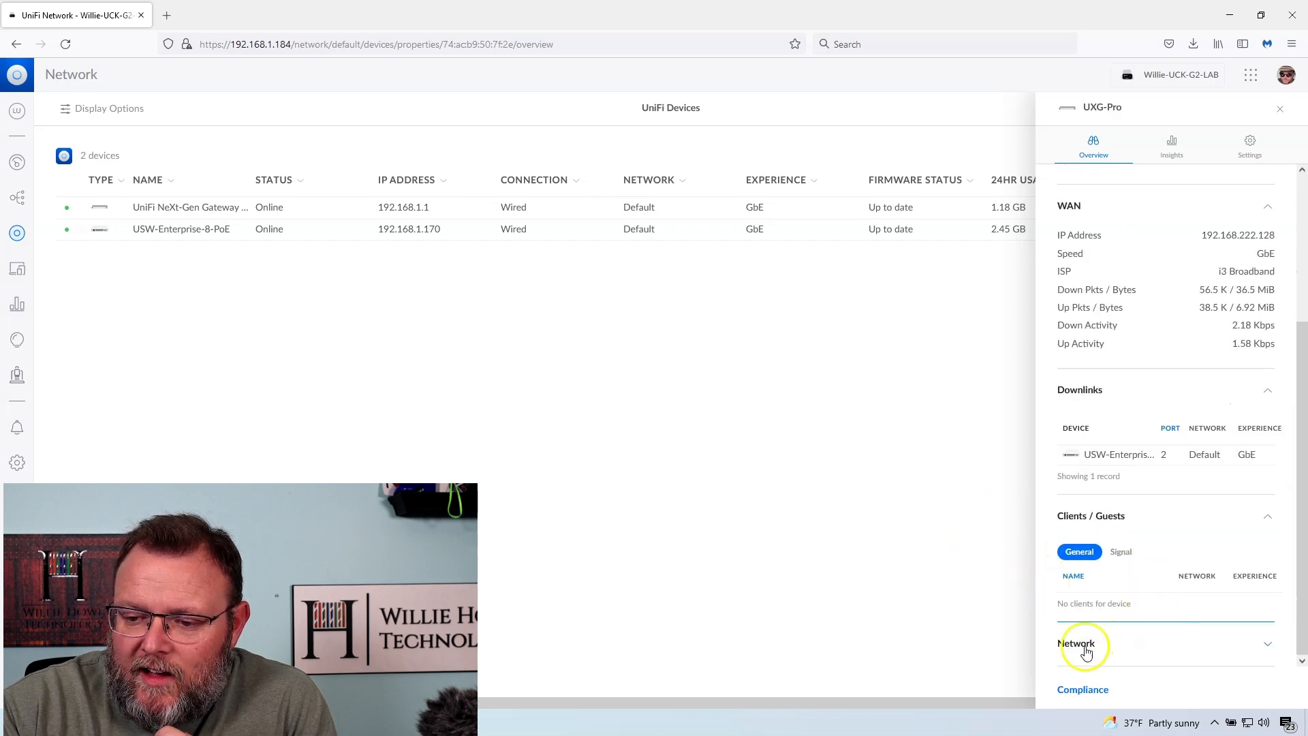
{"action": "left_click", "coordinate": [1085, 643]}
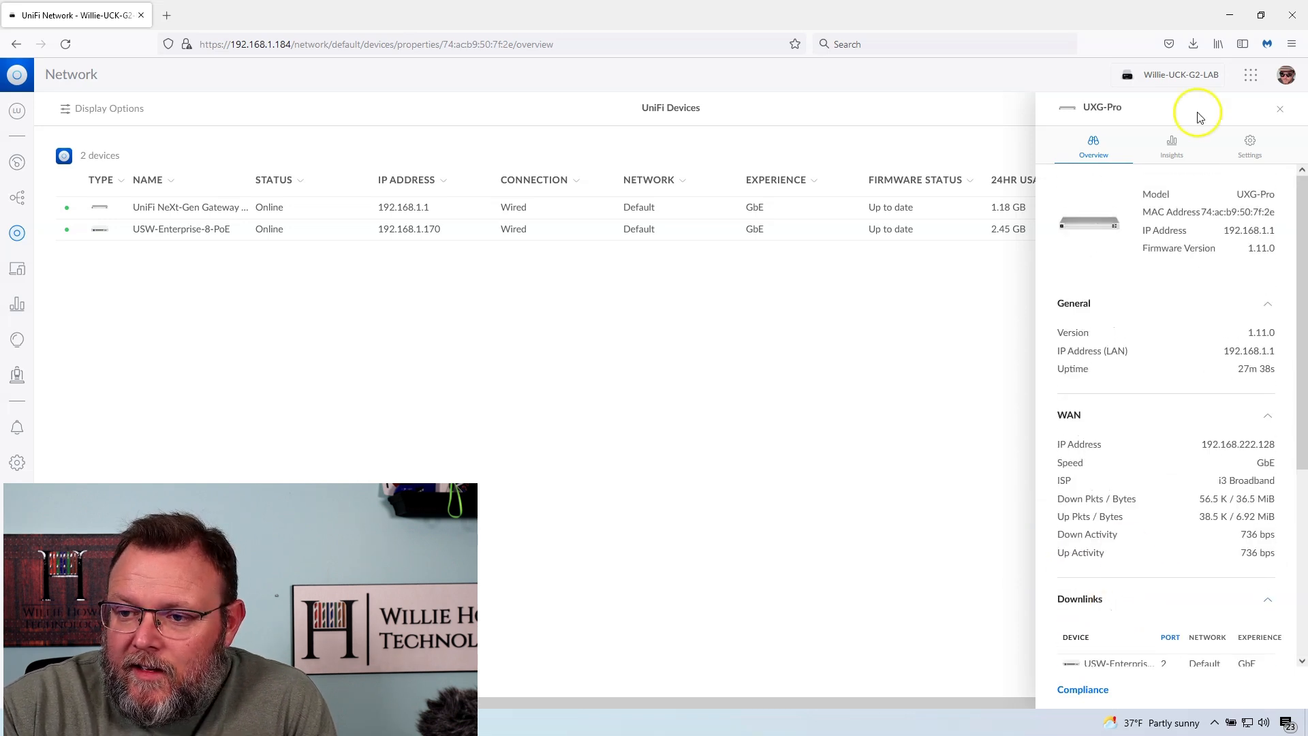
{"action": "left_click", "coordinate": [1171, 143]}
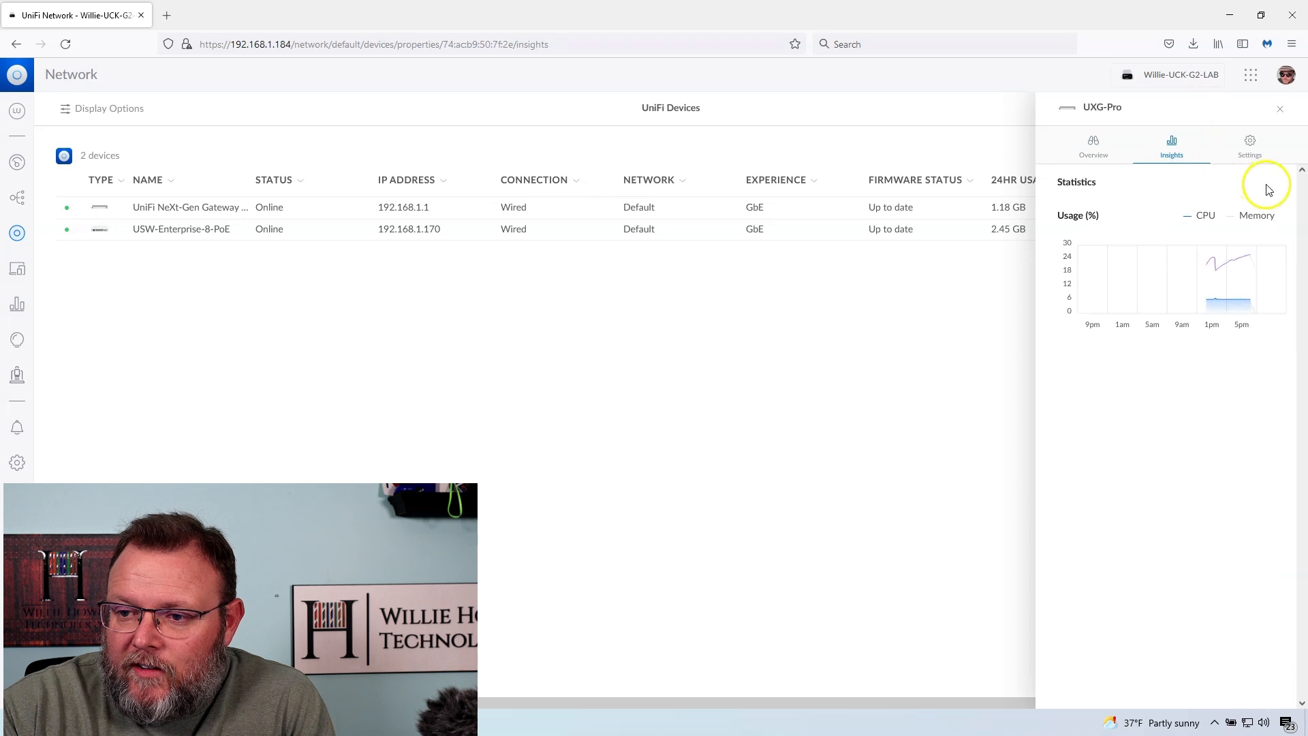
Step: Show the gateway's Screen settings with 80% brightness and night mode hours, then close the panel
{"action": "left_click", "coordinate": [1249, 143]}
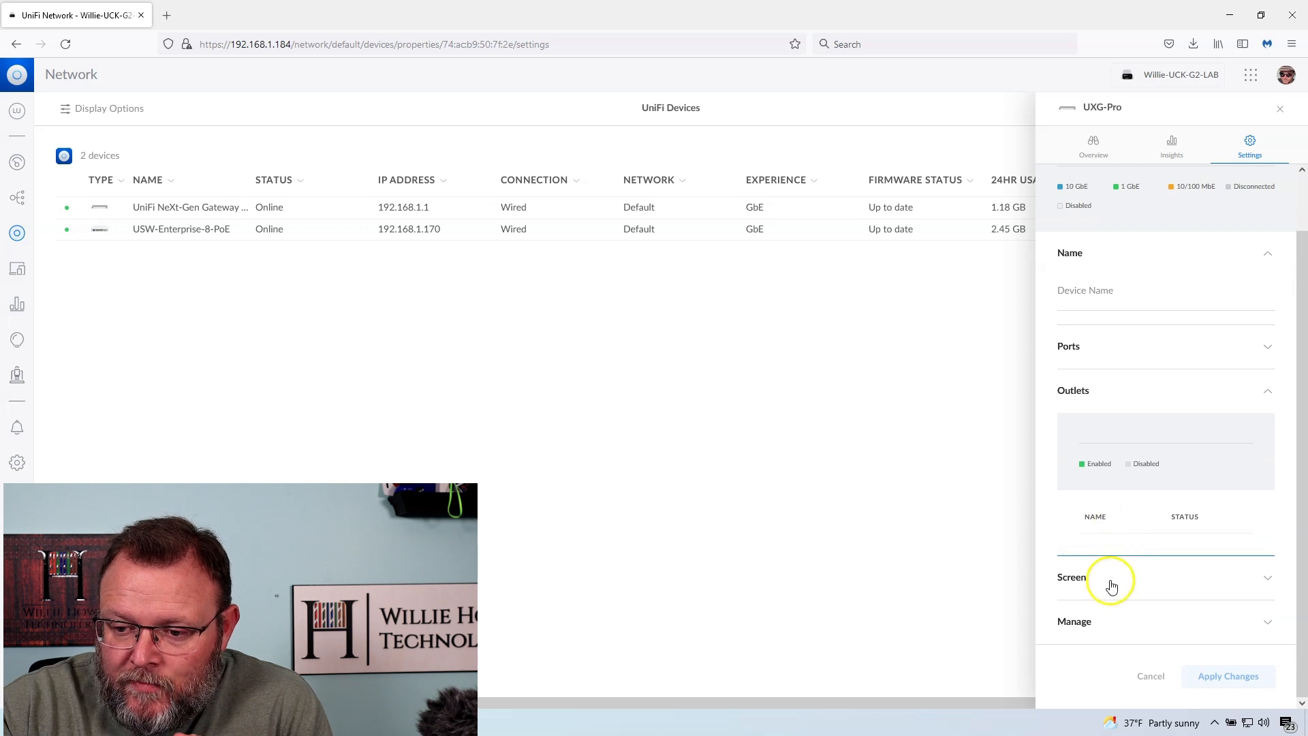
{"action": "left_click", "coordinate": [1070, 578]}
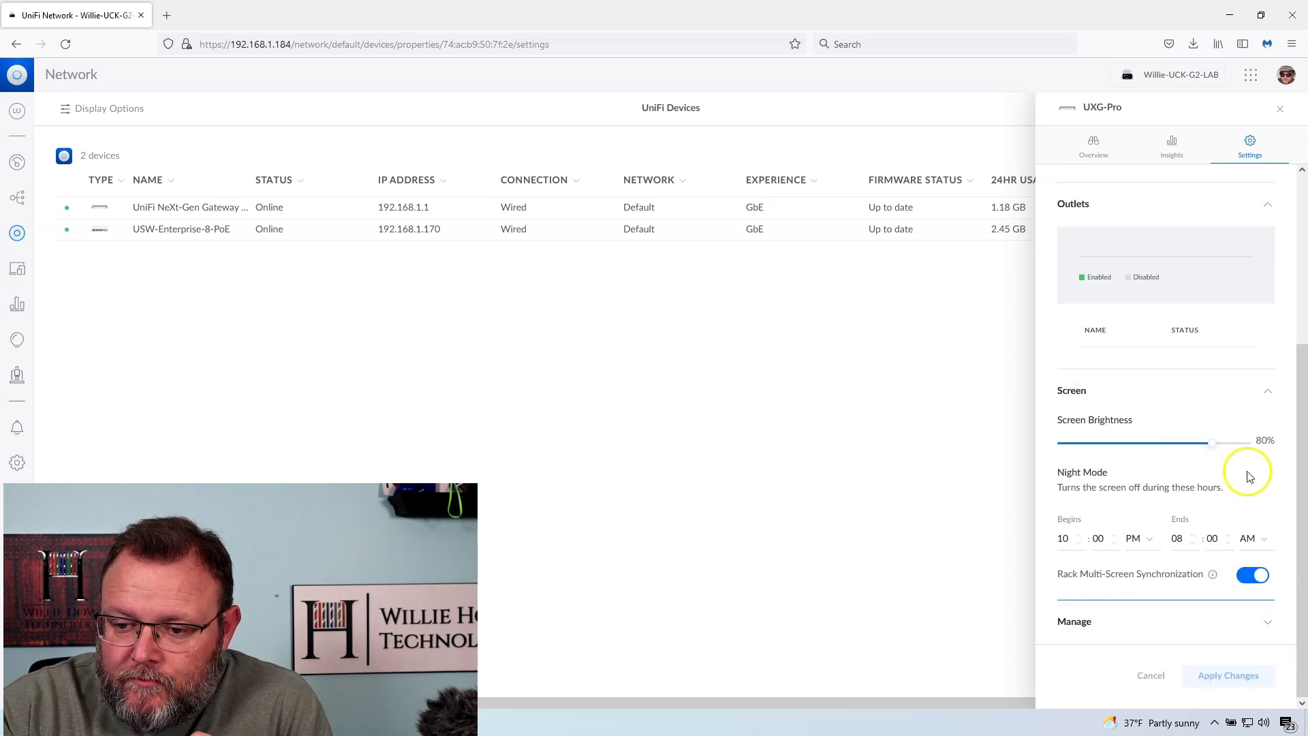
{"action": "left_click", "coordinate": [1120, 621]}
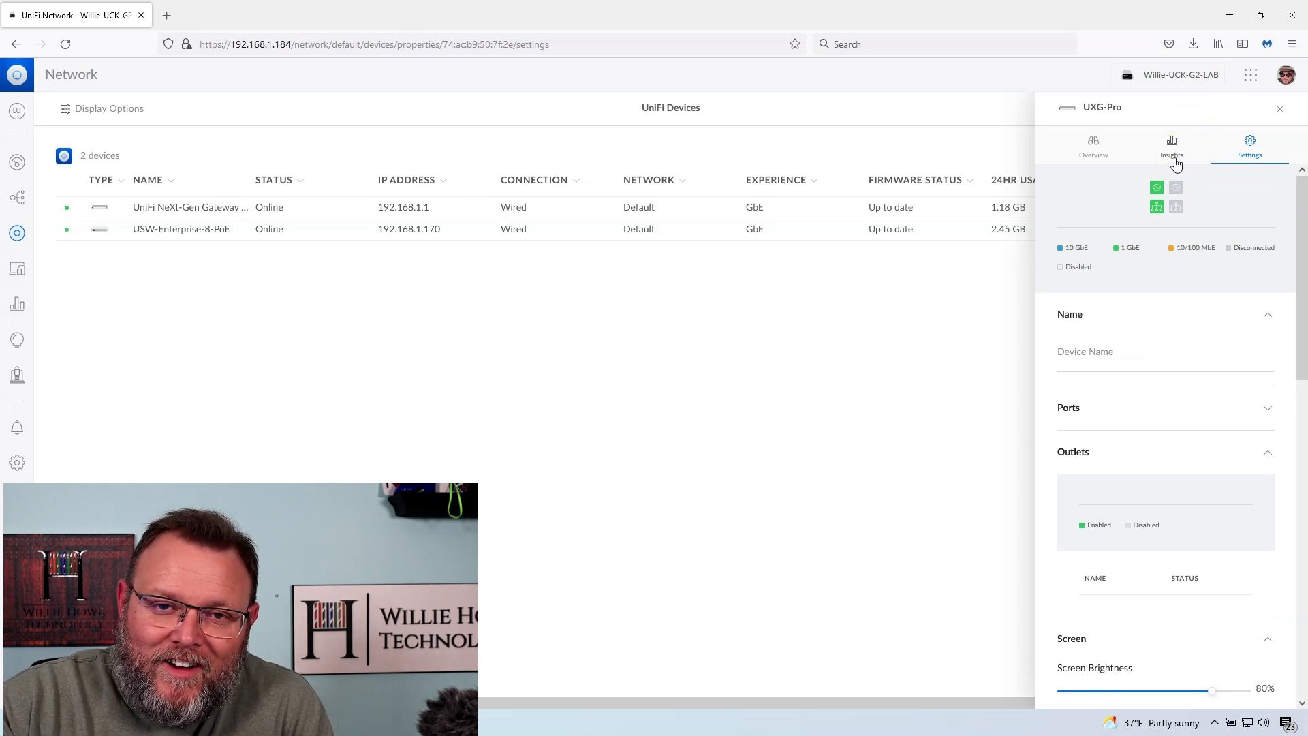
{"action": "mouse_move", "coordinate": [1136, 414]}
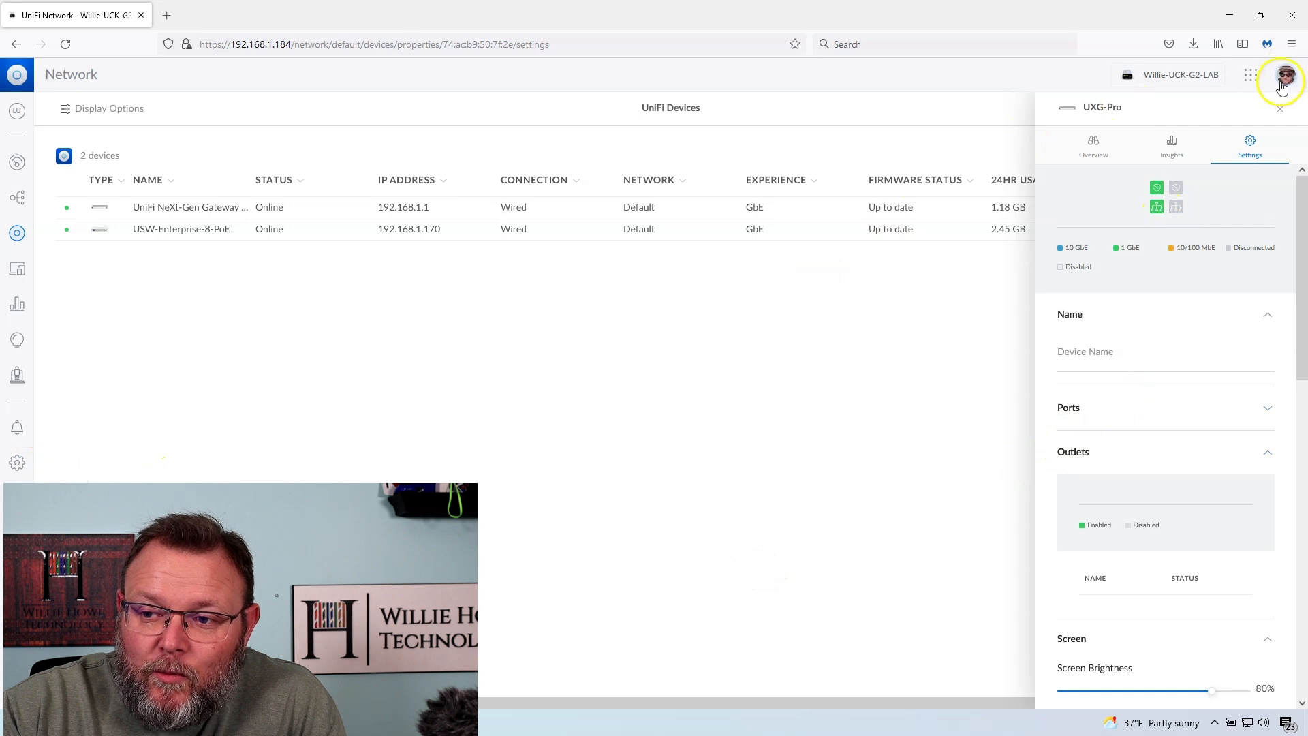
{"action": "left_click", "coordinate": [1279, 109]}
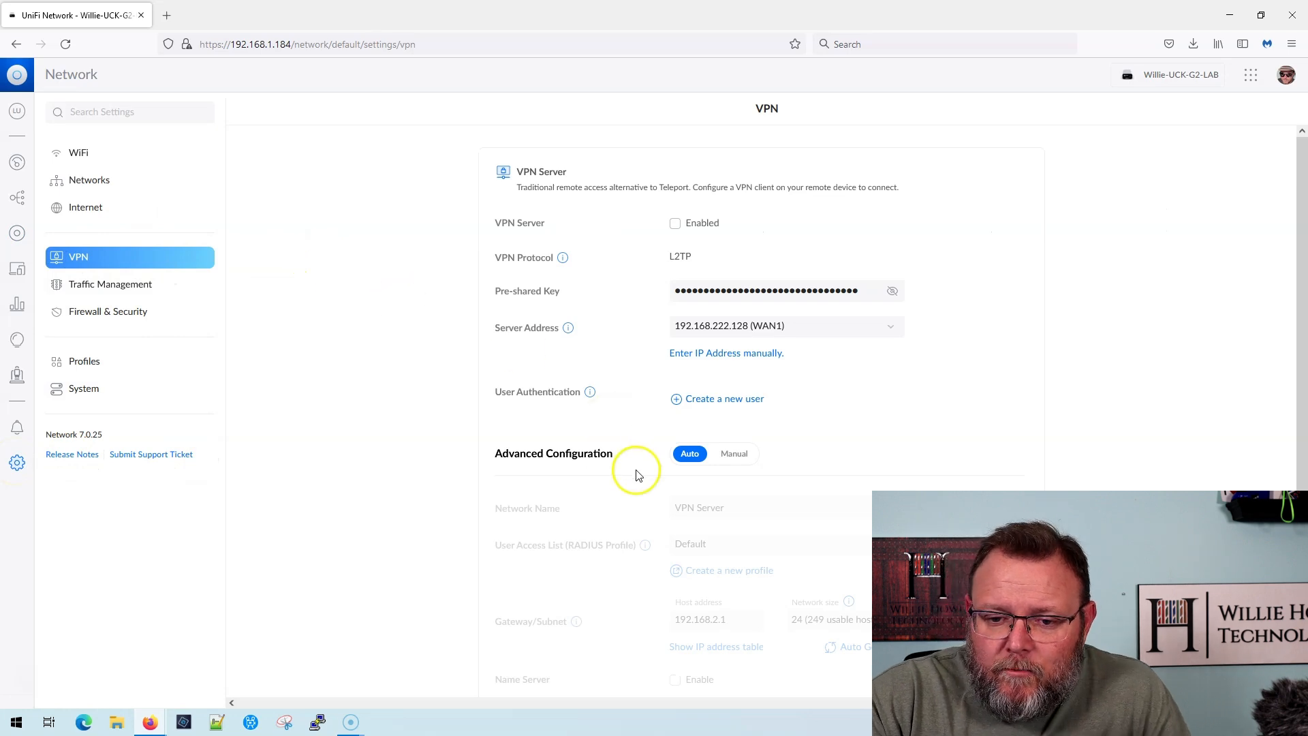
Step: Create a new Site-to-Site VPN and look at the available VPN protocol choices
{"action": "scroll", "scroll_direction": "down", "scroll_amount": 3}
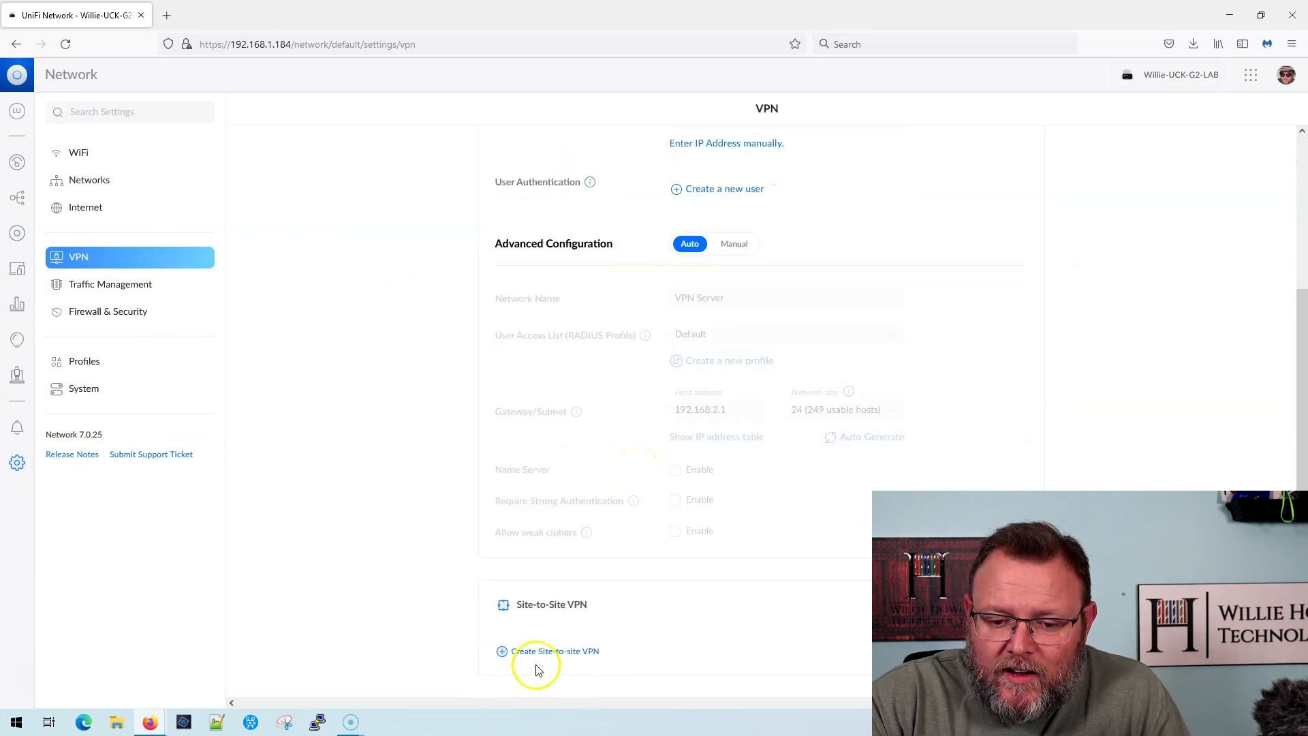
{"action": "left_click", "coordinate": [556, 650]}
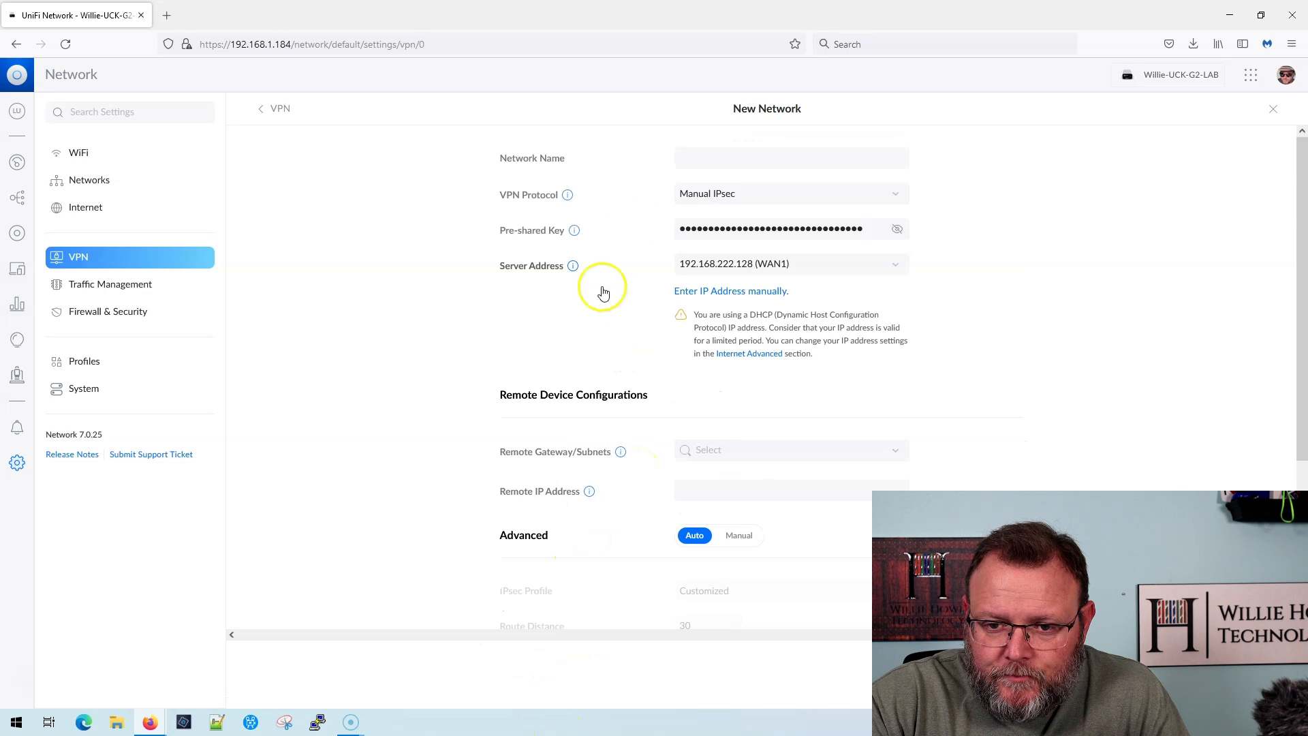
{"action": "left_click", "coordinate": [790, 193]}
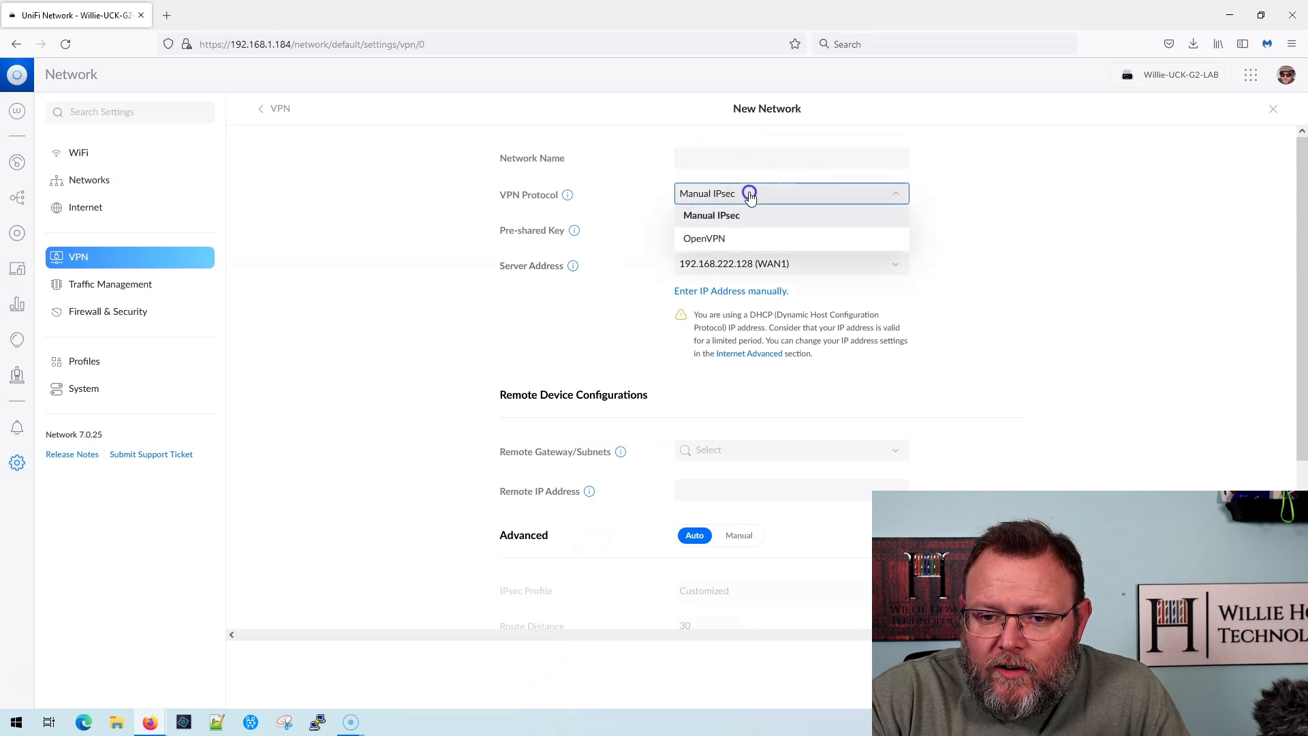
{"action": "left_click", "coordinate": [711, 215]}
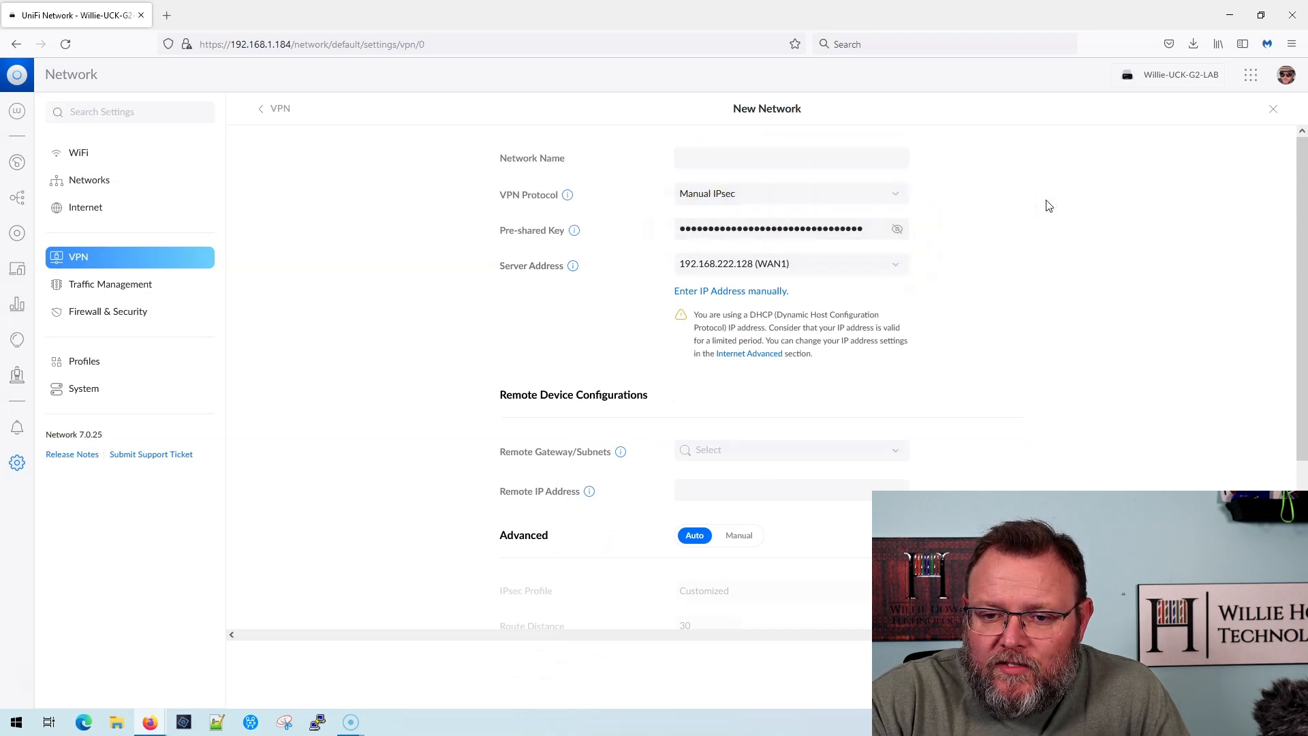
Step: Switch the protocol to OpenVPN, then back to Manual IPsec with IKEv1, AES-128, SHA1 defaults
{"action": "left_click", "coordinate": [791, 194]}
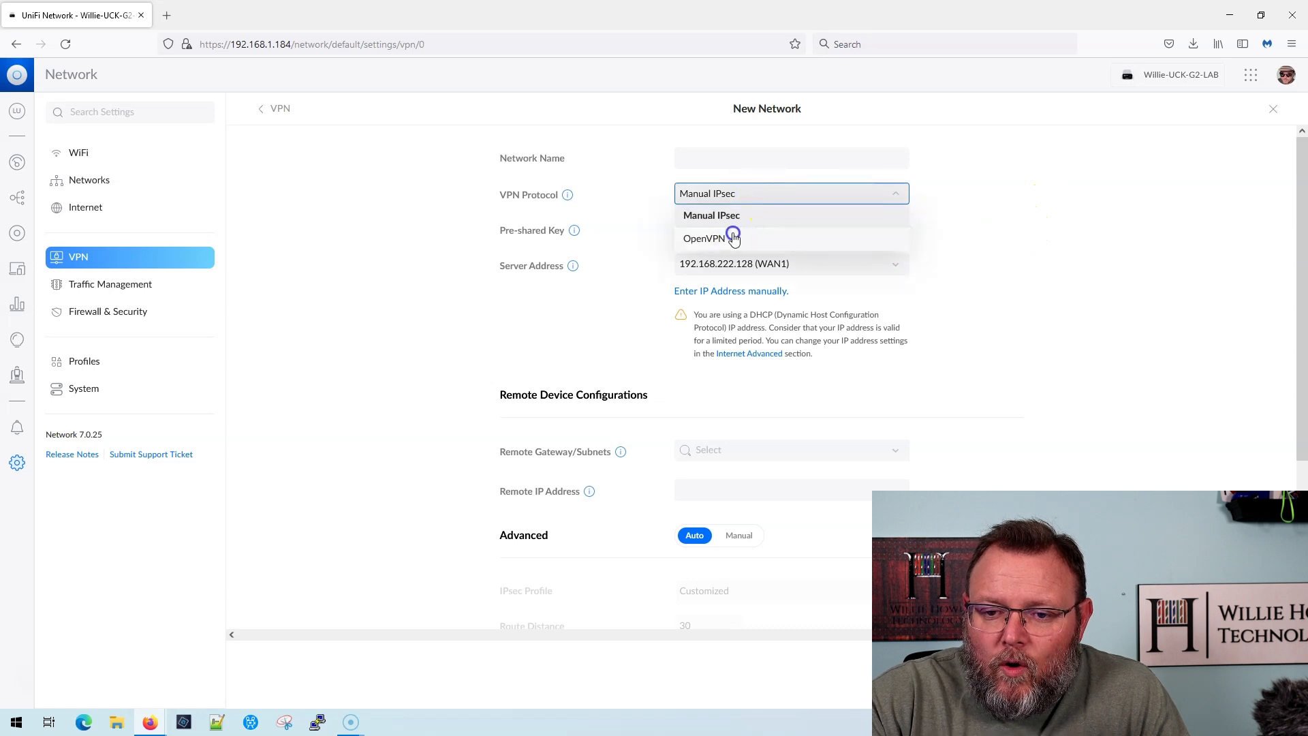
{"action": "left_click", "coordinate": [706, 238]}
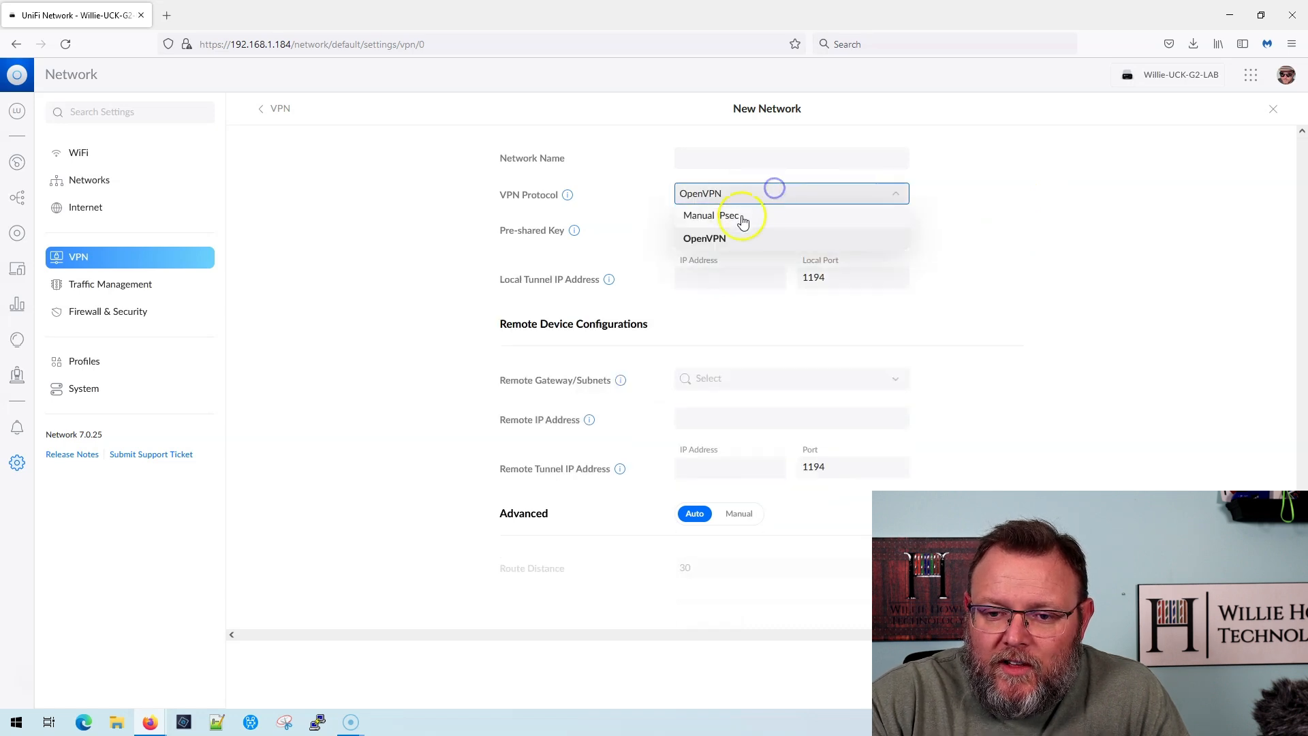
{"action": "left_click", "coordinate": [713, 215]}
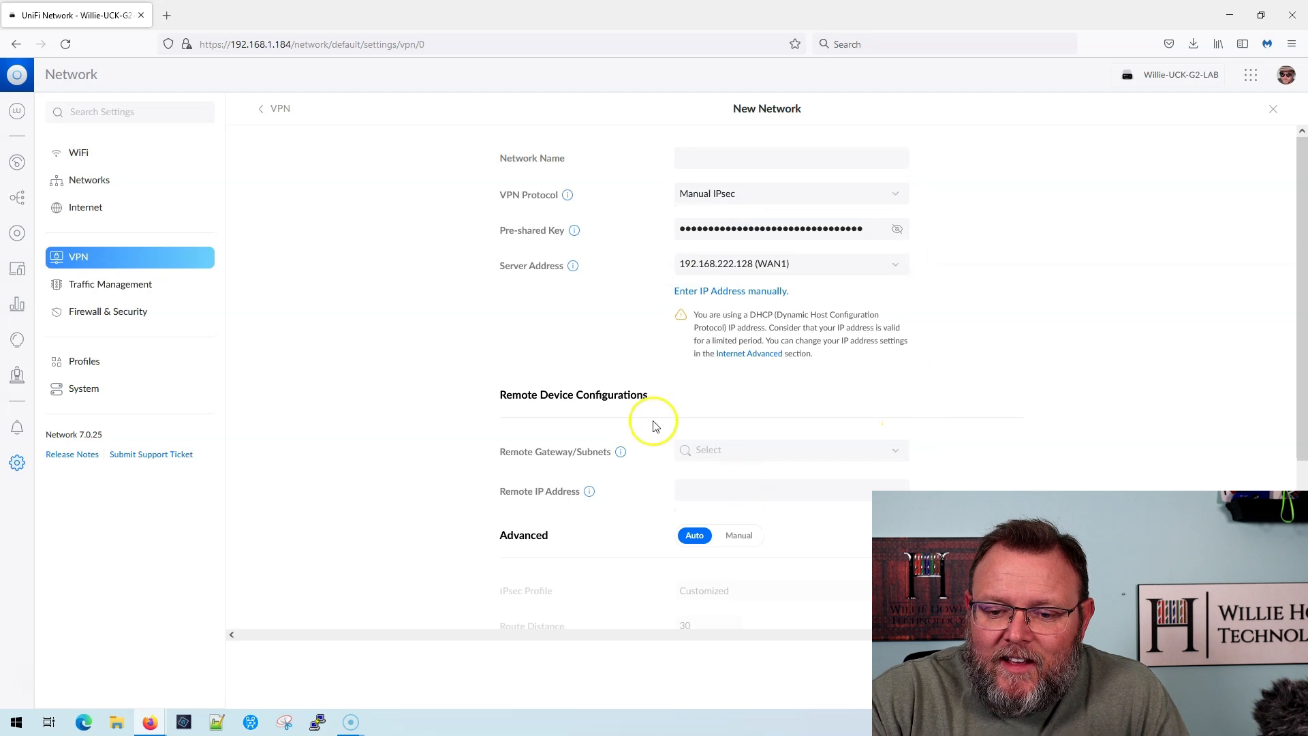
{"action": "scroll", "scroll_direction": "down", "scroll_amount": 3}
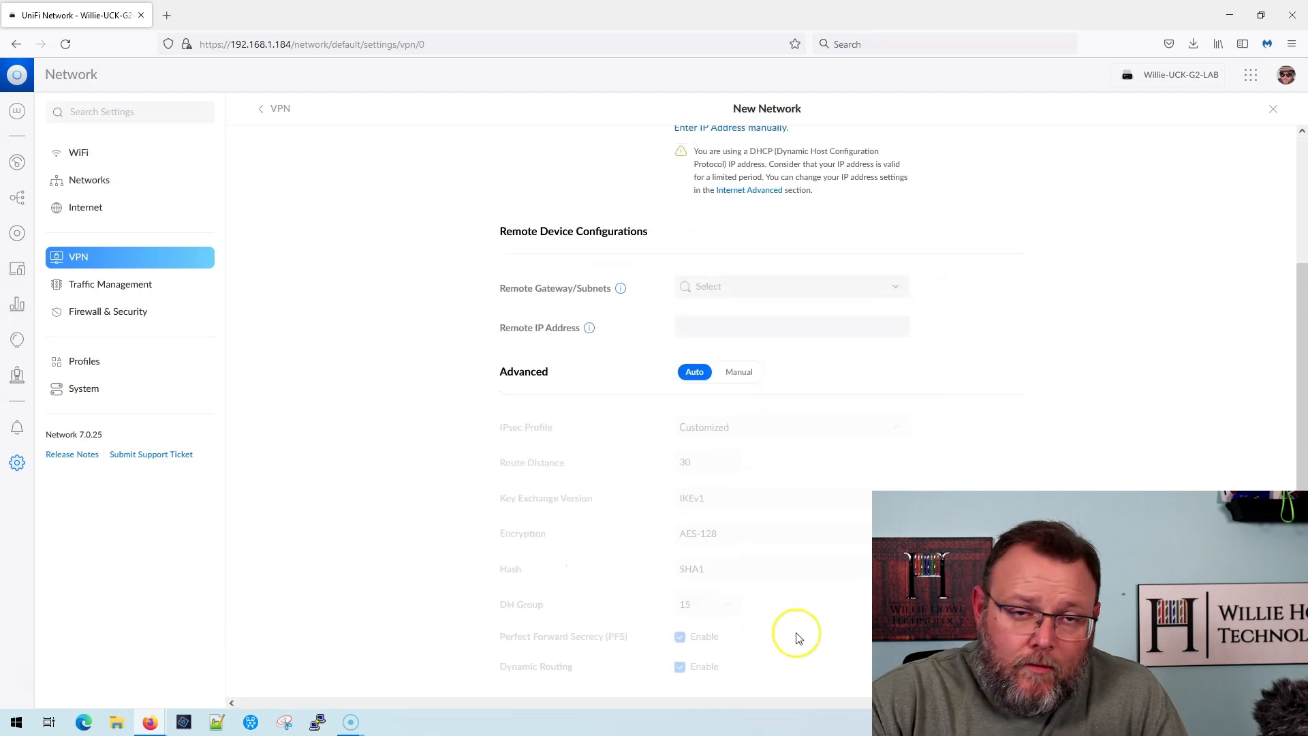